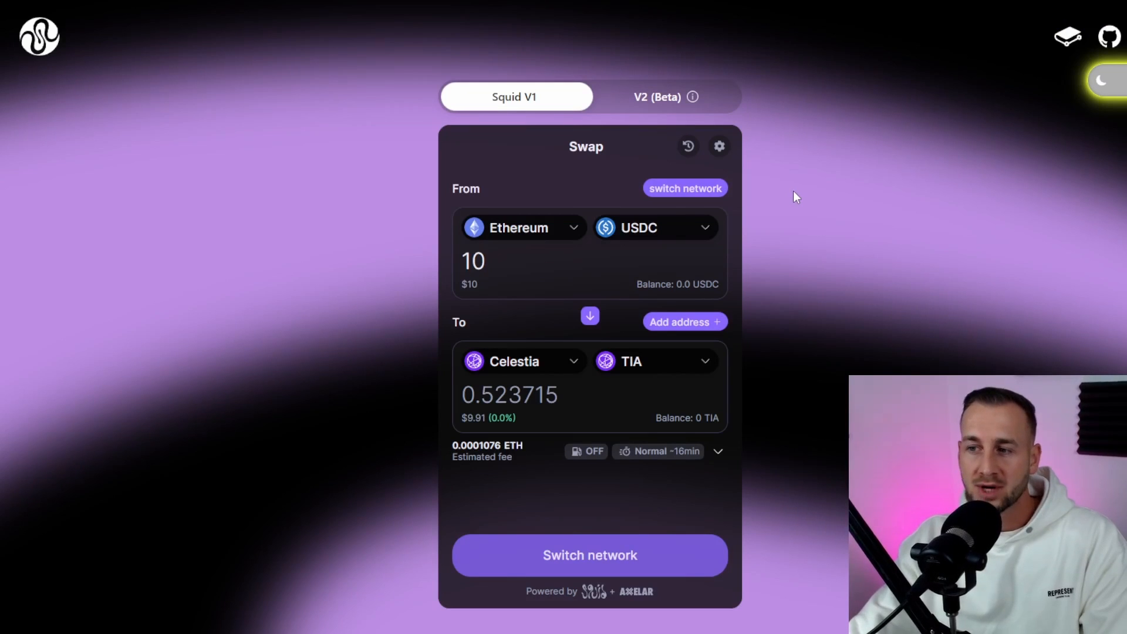
pyautogui.moveTo(751, 210)
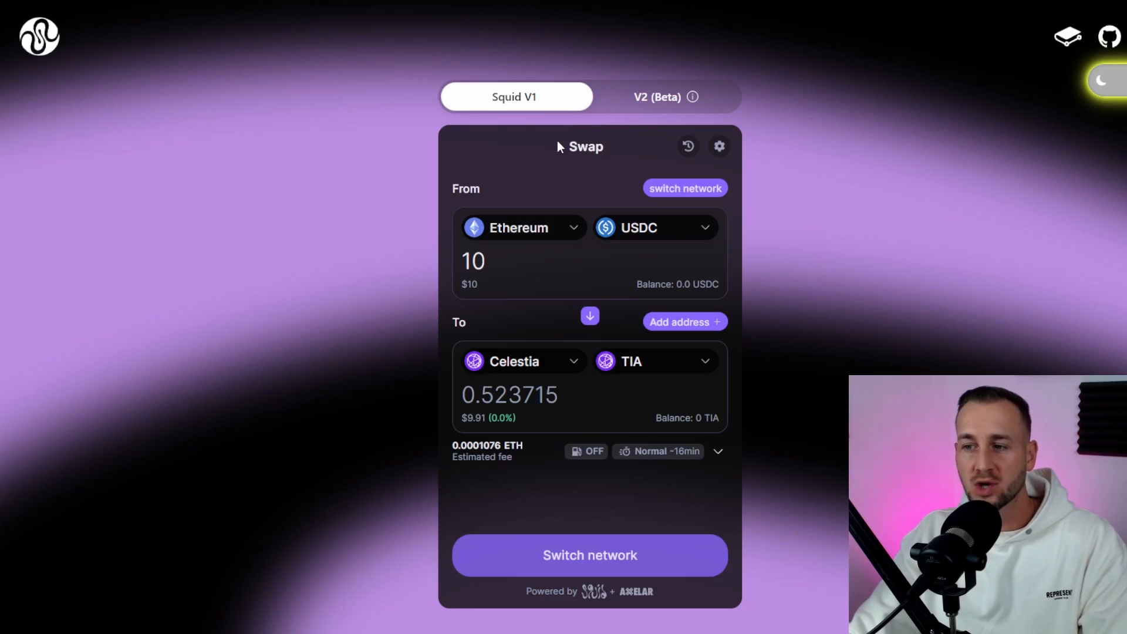
pyautogui.moveTo(590, 233)
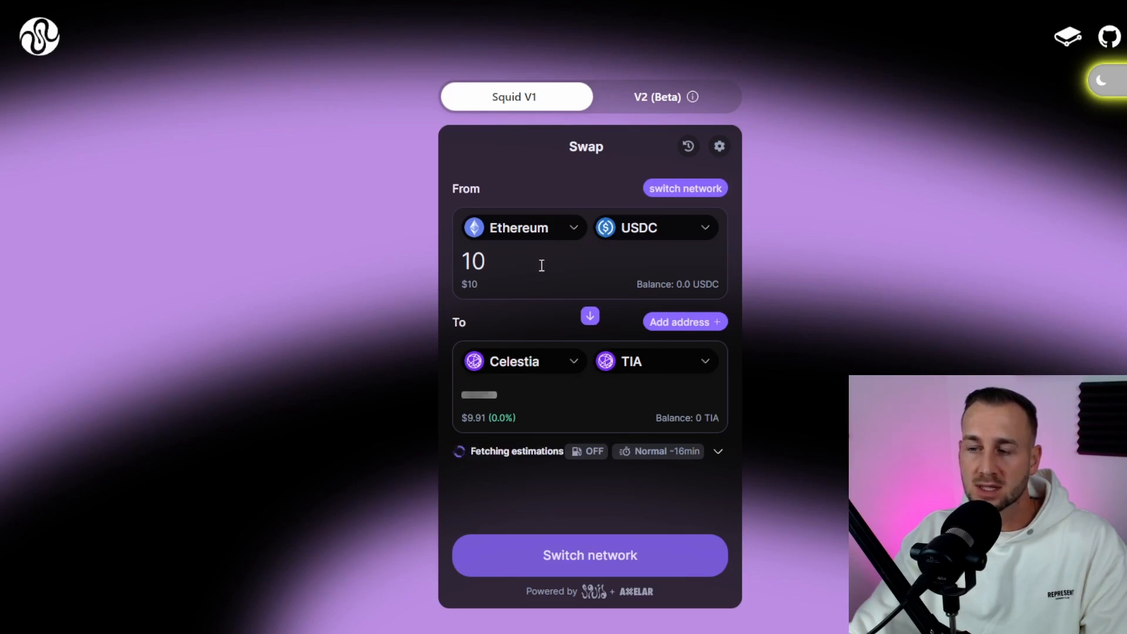
pyautogui.moveTo(627, 164)
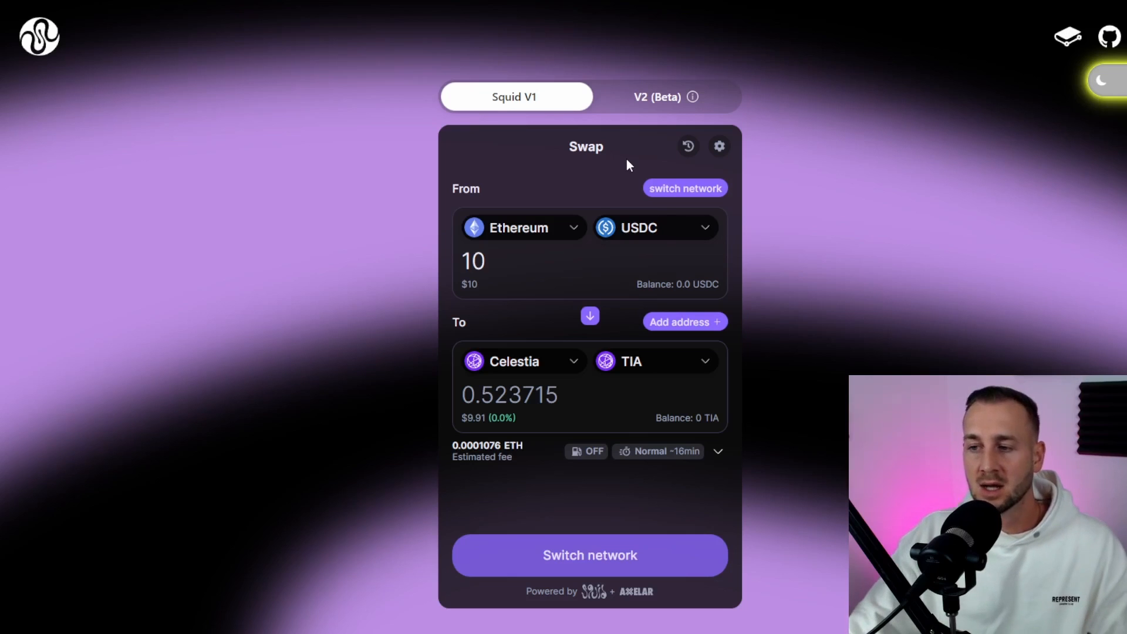
pyautogui.moveTo(539, 233)
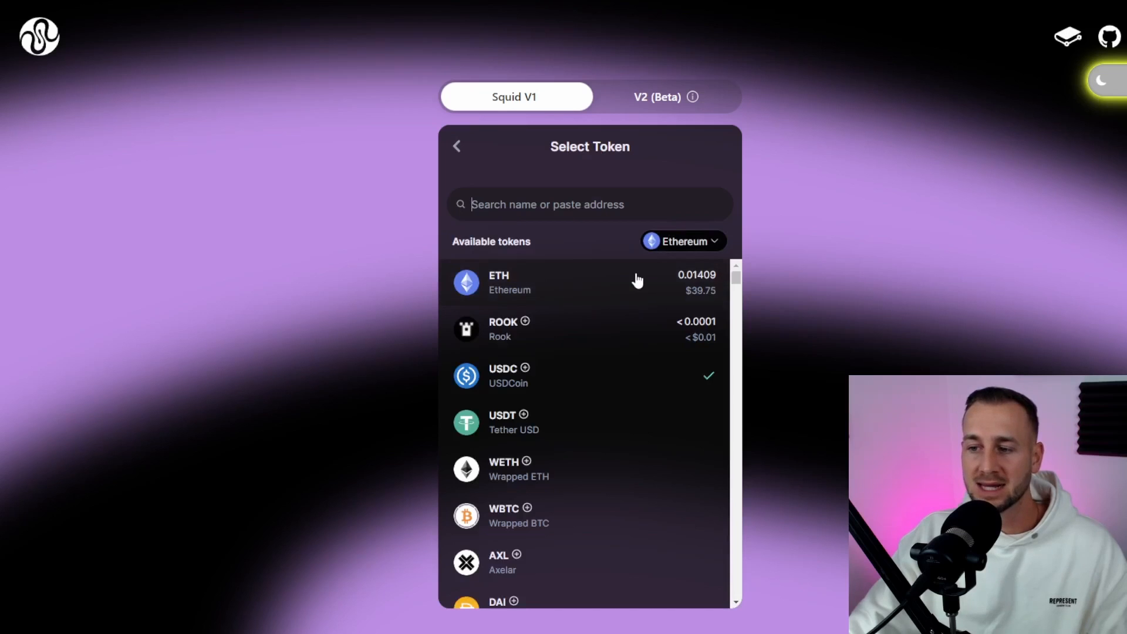
# Browse the receive-token list and keep TIA as the token to receive.
pyautogui.scroll(-3)
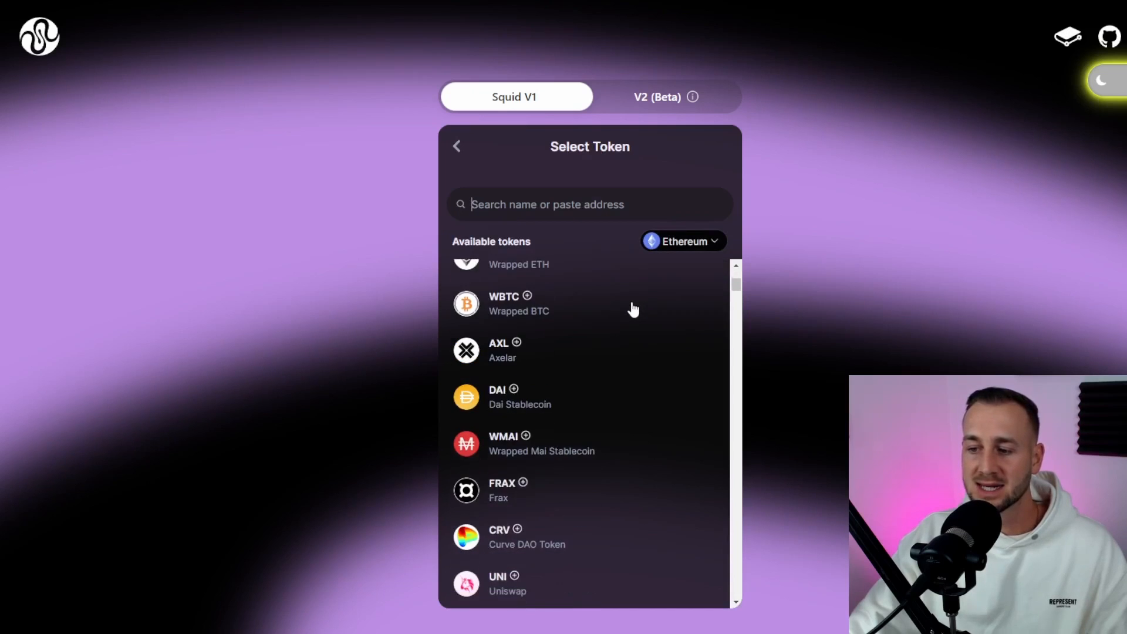
pyautogui.scroll(-3)
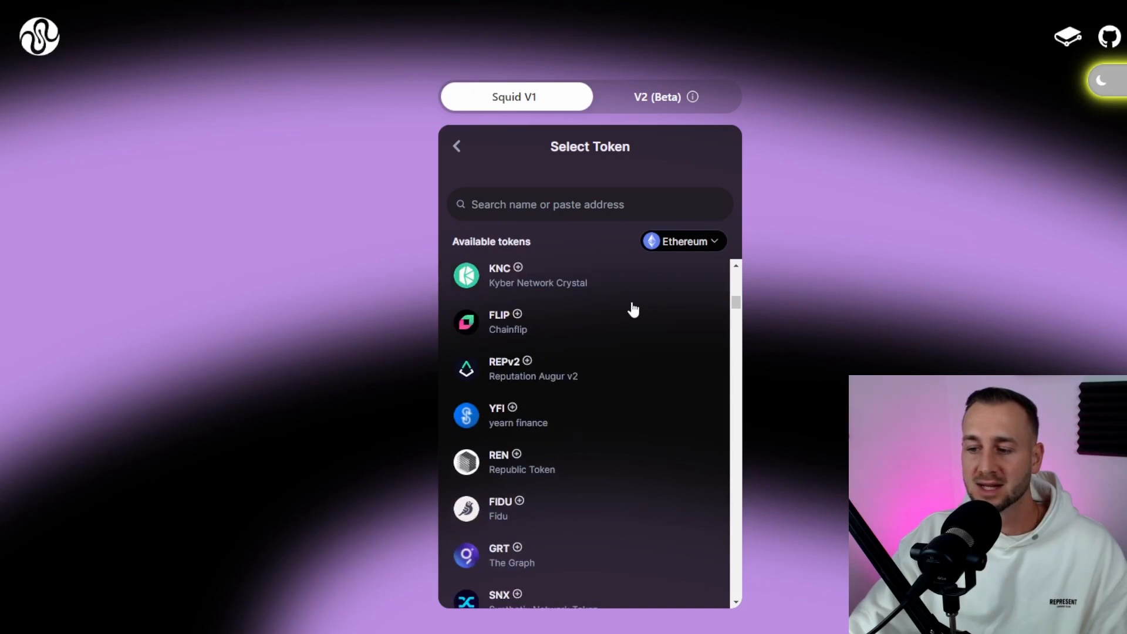
pyautogui.scroll(-3)
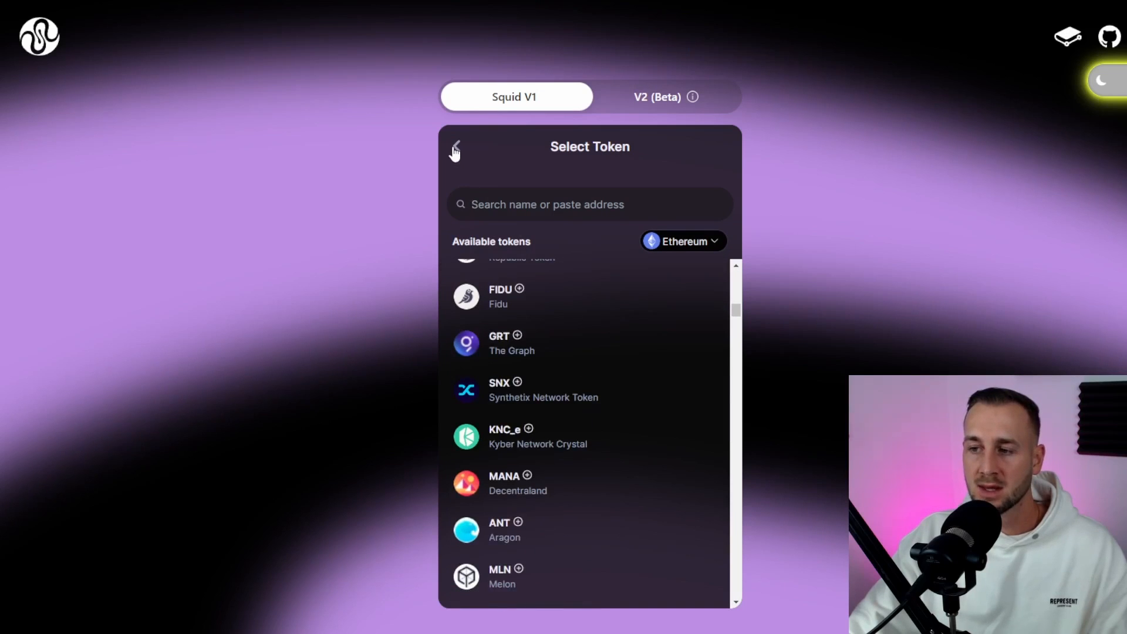
pyautogui.click(455, 147)
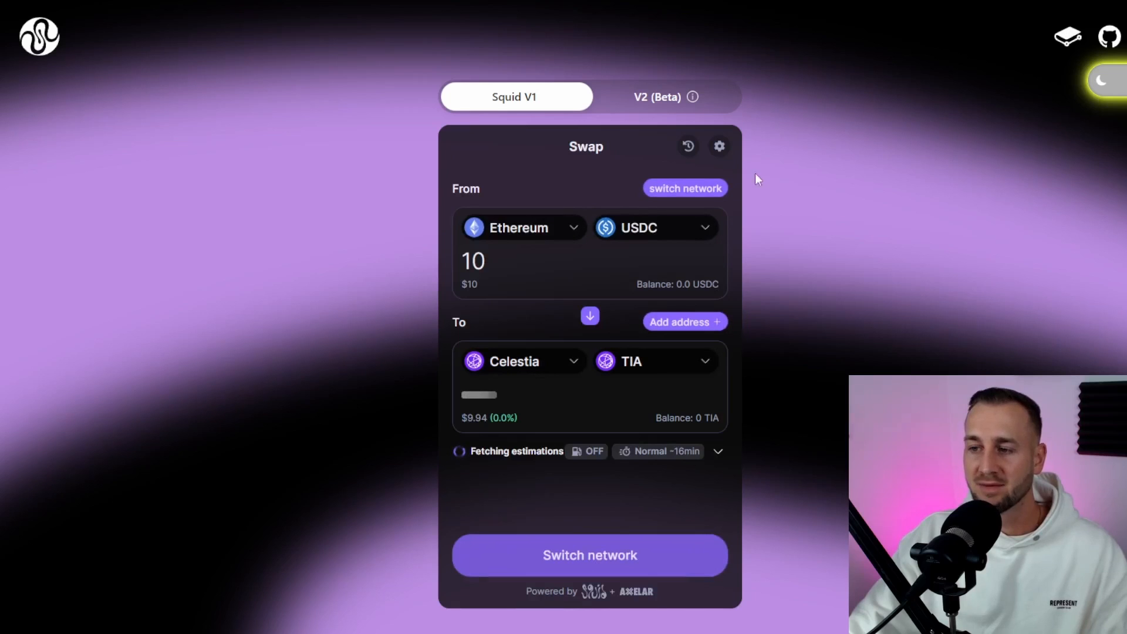
pyautogui.moveTo(521, 383)
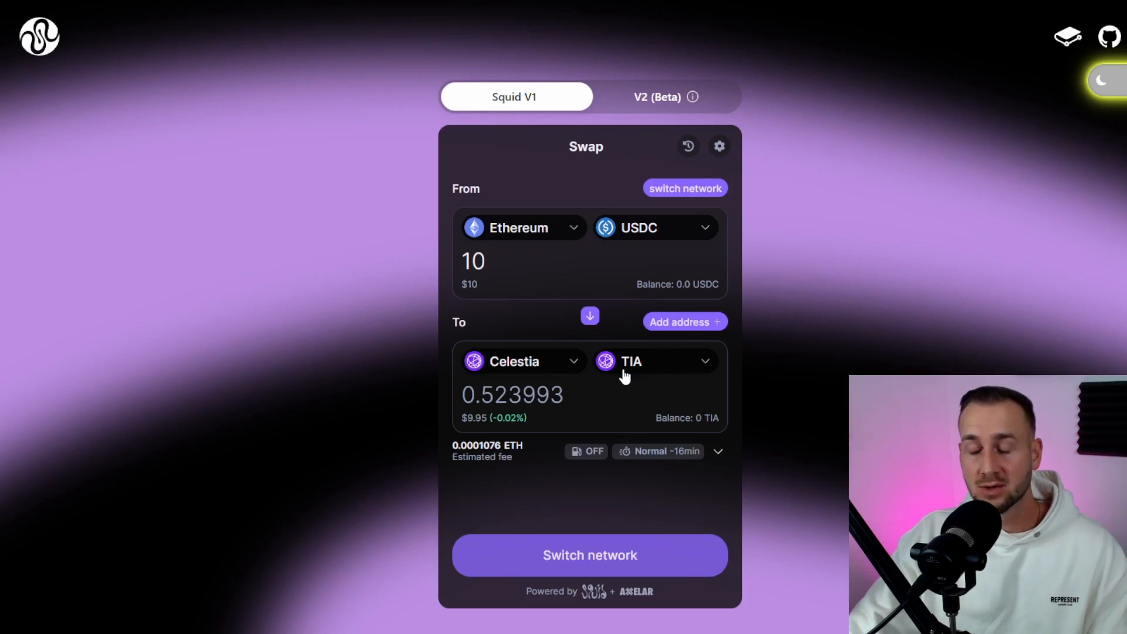
pyautogui.moveTo(691, 373)
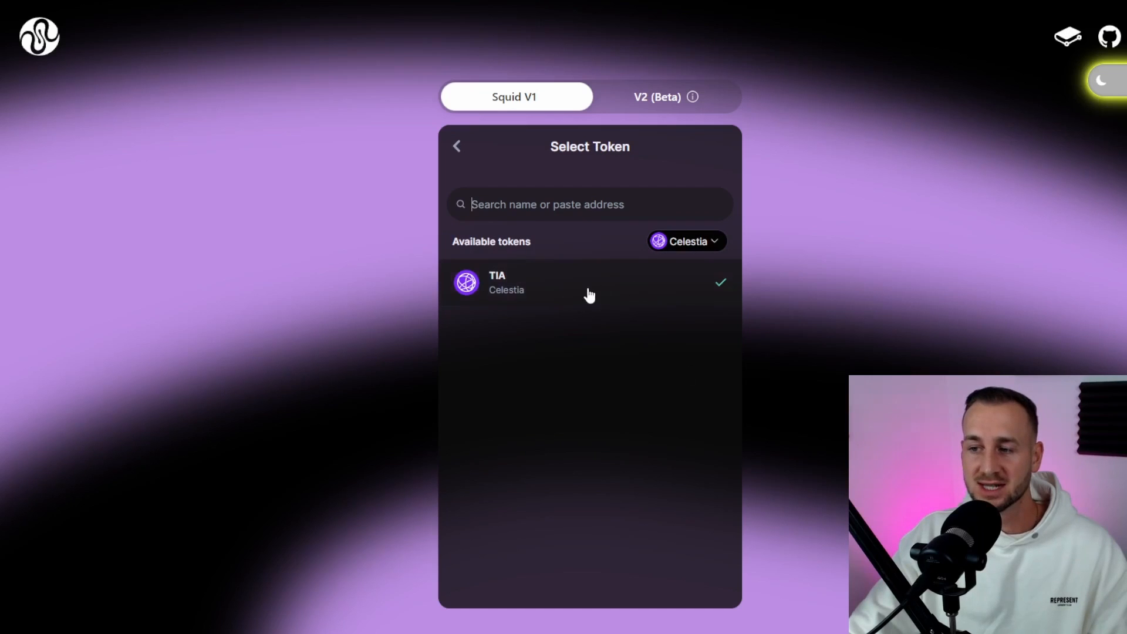
pyautogui.click(590, 282)
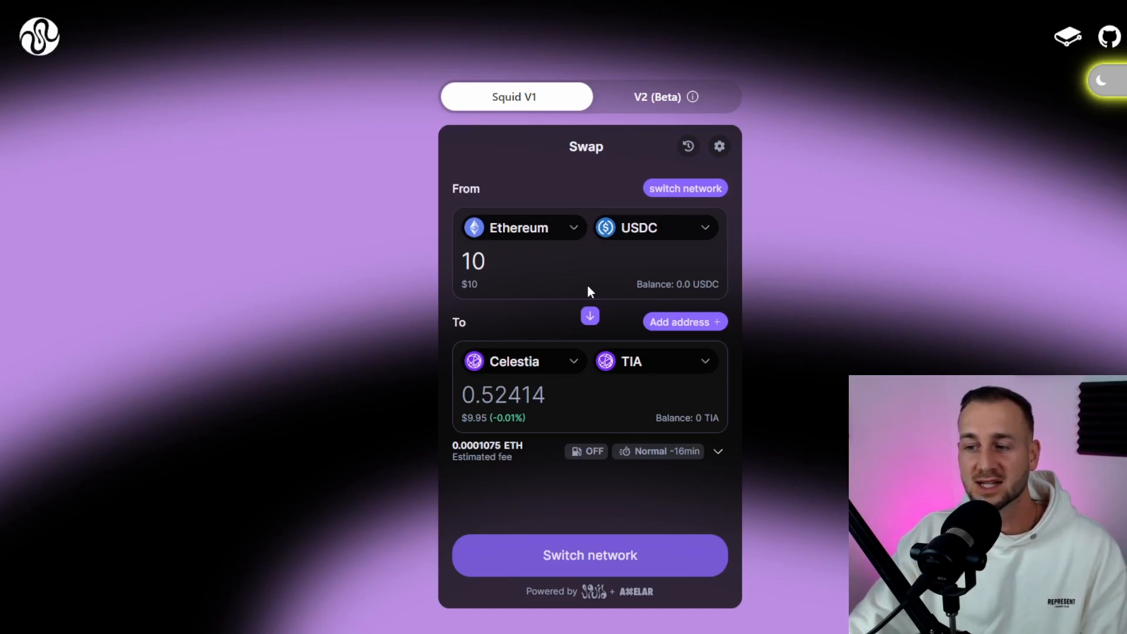
pyautogui.moveTo(729, 370)
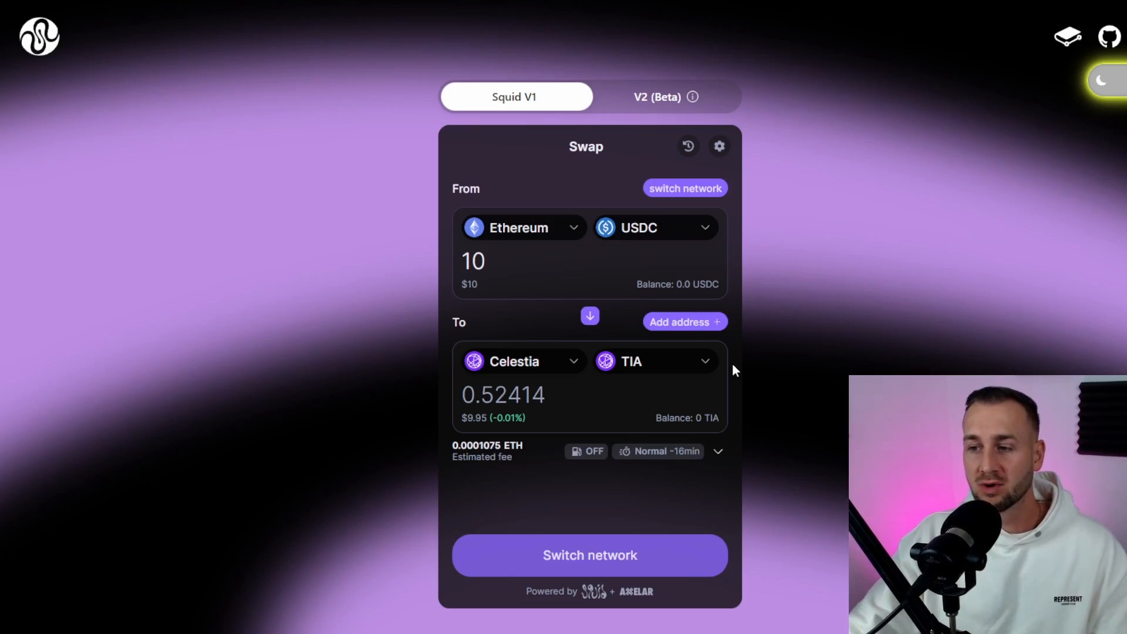
# Look through the list of receiving chains without changing the destination.
pyautogui.click(522, 227)
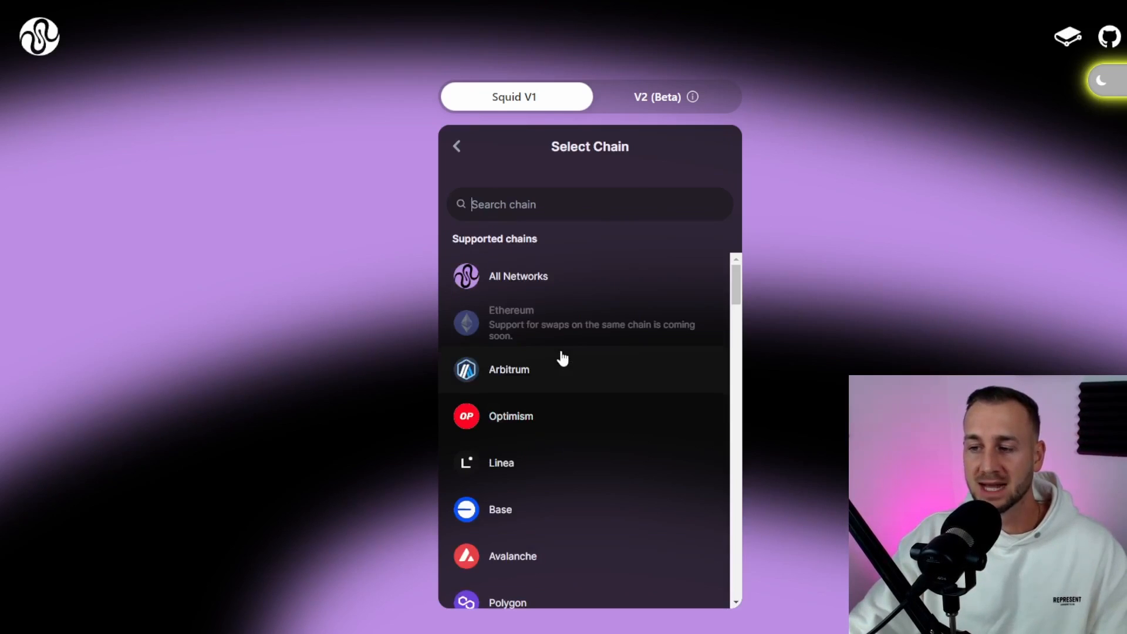
pyautogui.scroll(-3)
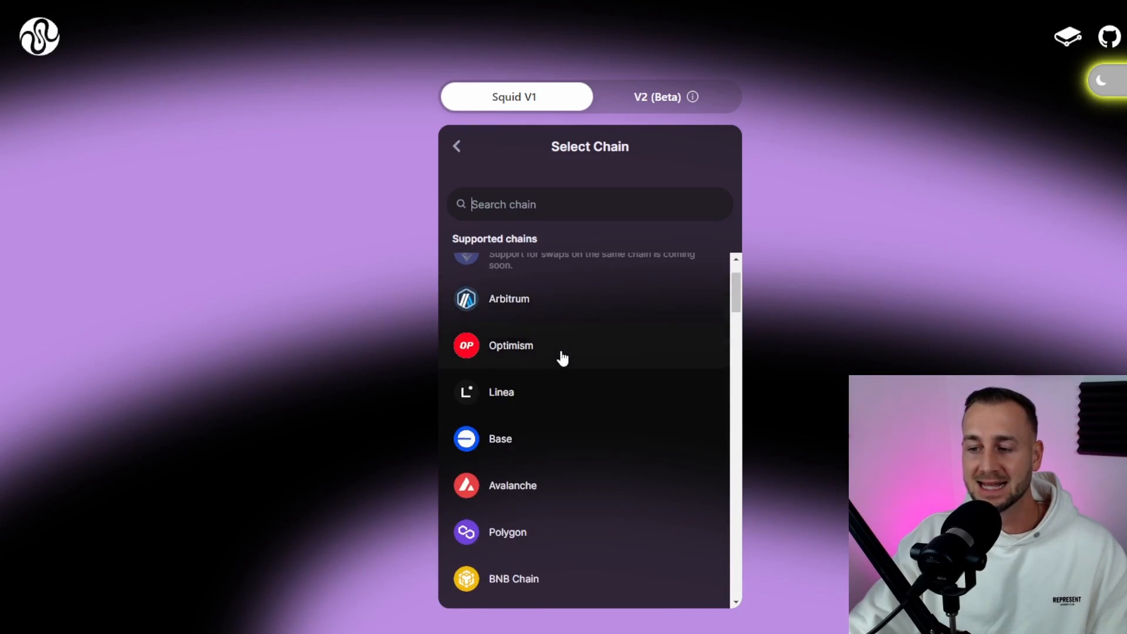
pyautogui.scroll(-3)
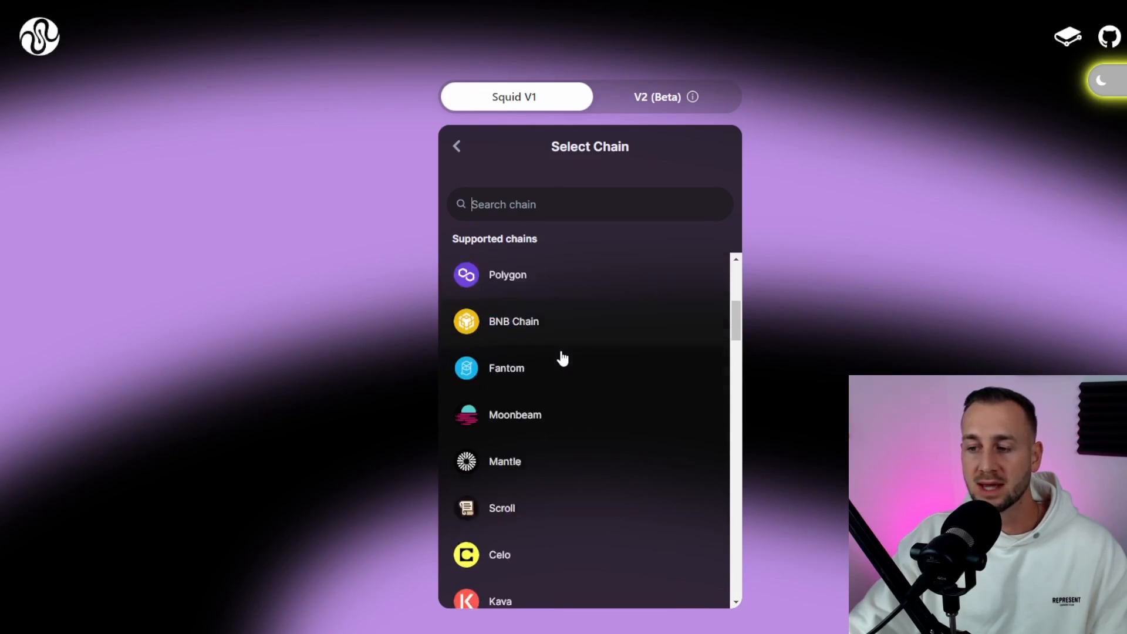
pyautogui.scroll(-3)
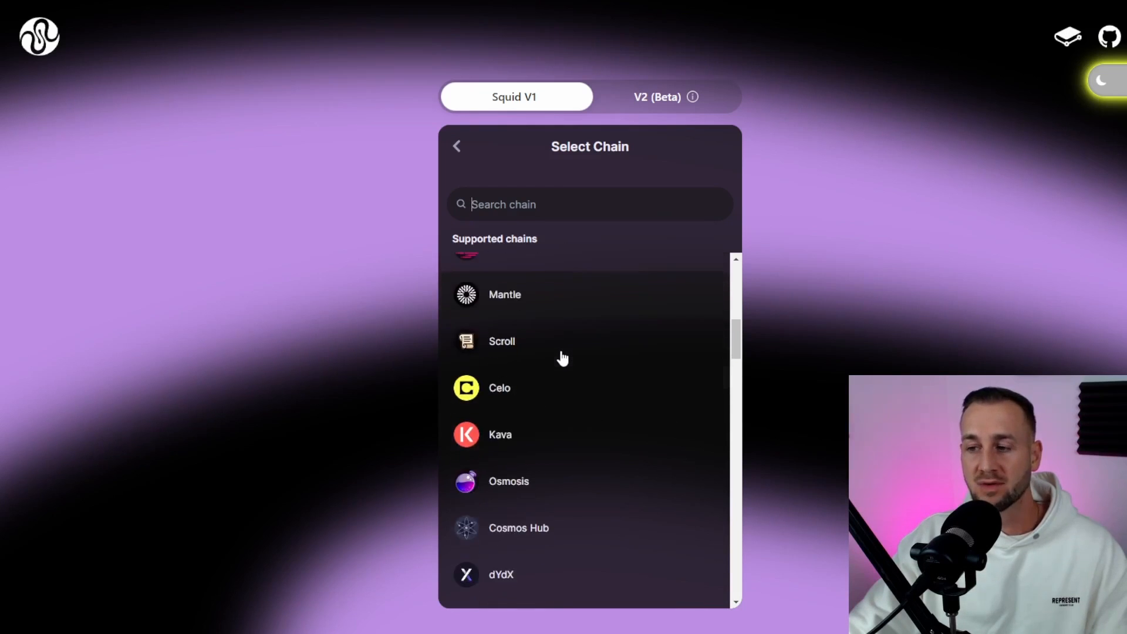
pyautogui.scroll(-3)
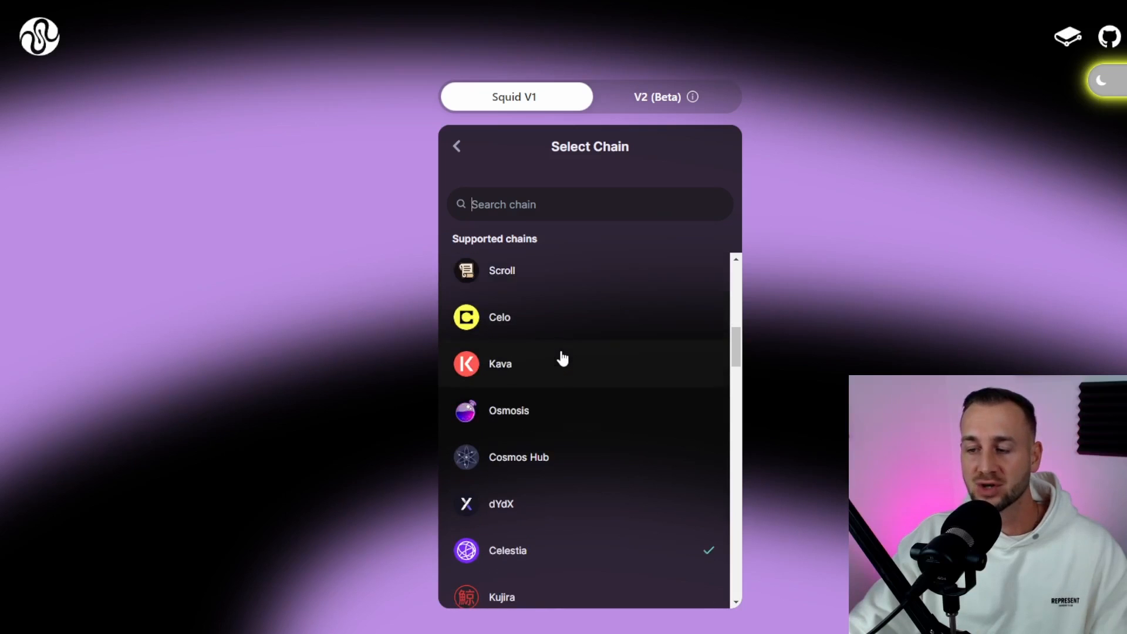
pyautogui.scroll(-3)
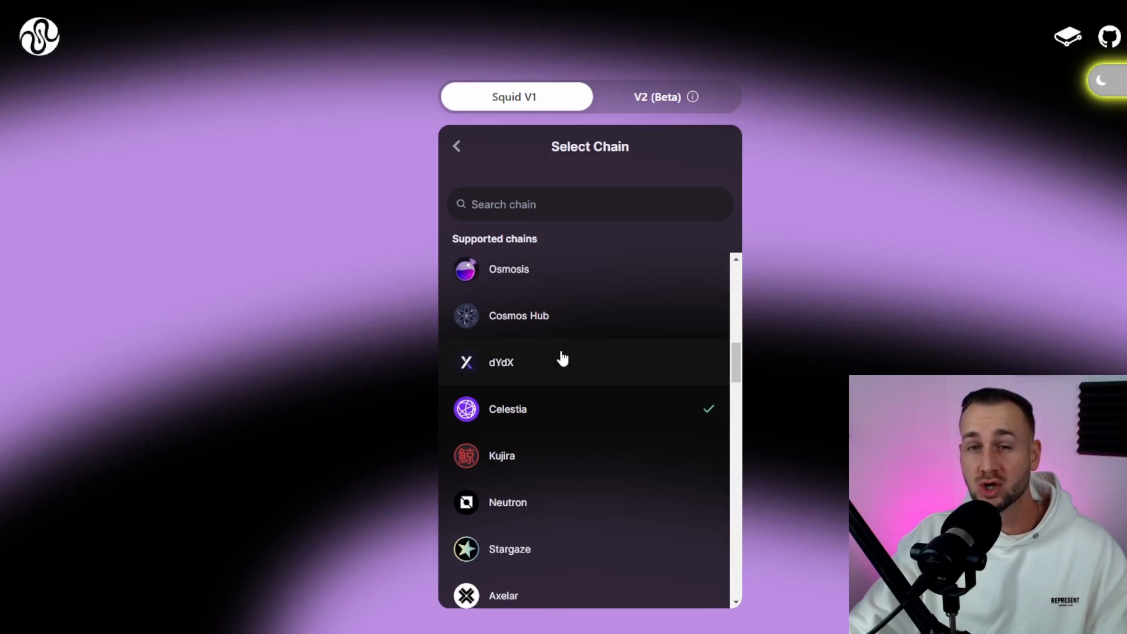
pyautogui.scroll(-3)
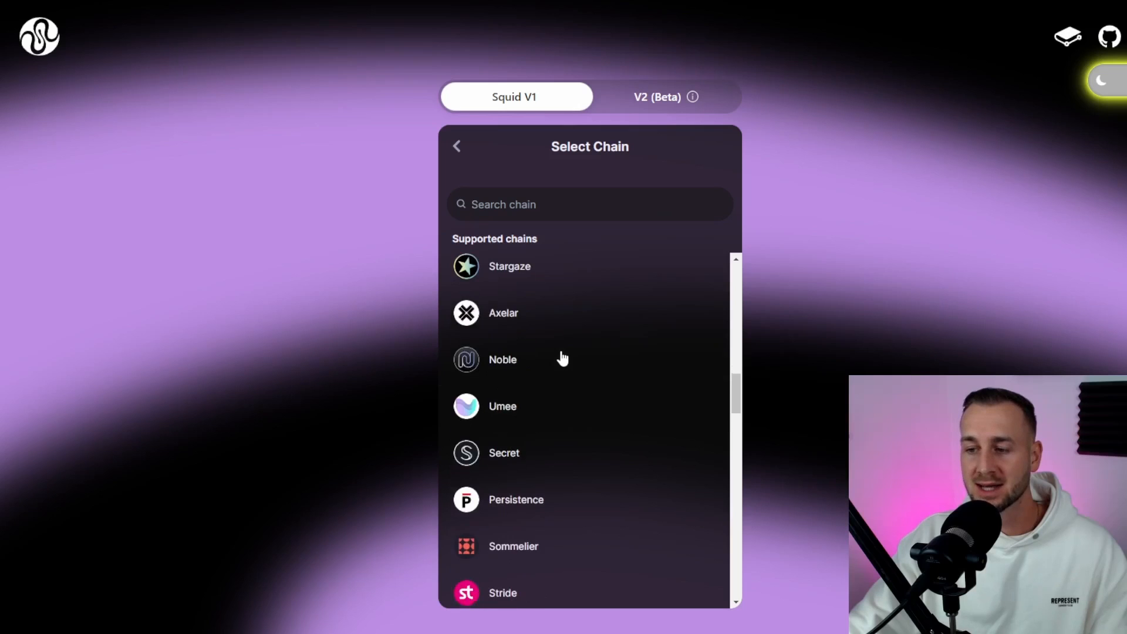
pyautogui.scroll(-3)
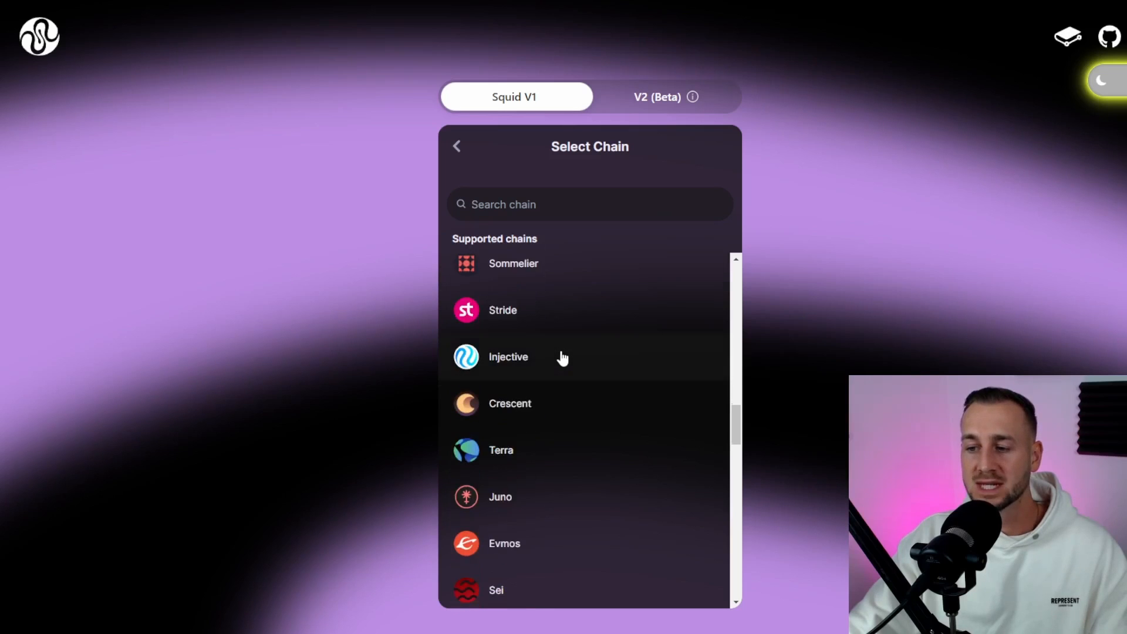
pyautogui.scroll(-3)
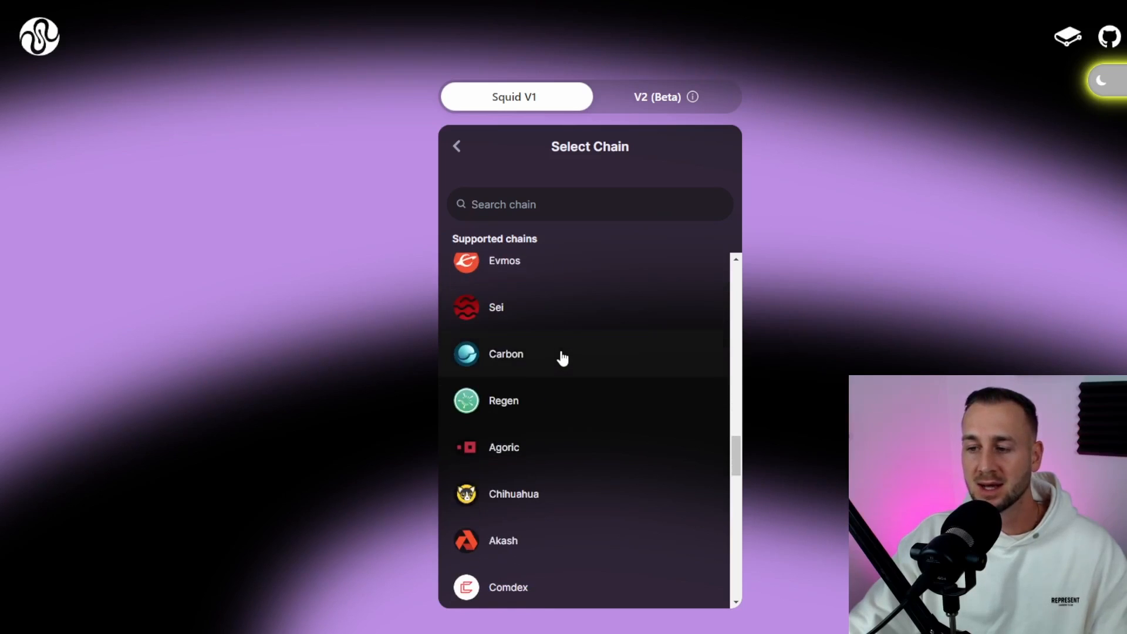
pyautogui.scroll(-3)
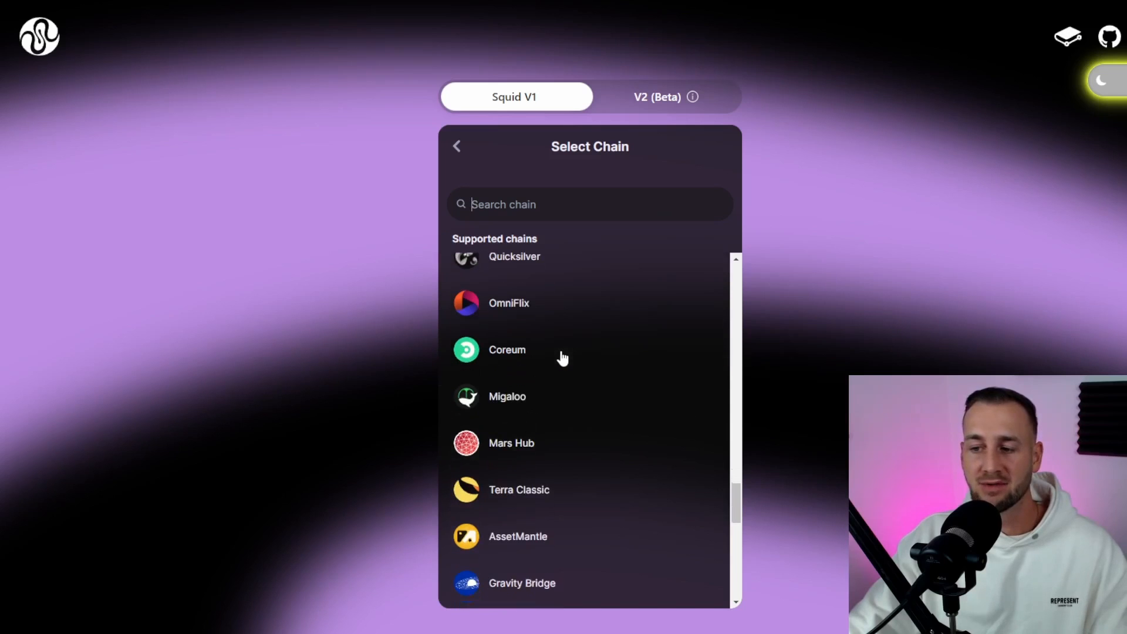
pyautogui.scroll(-3)
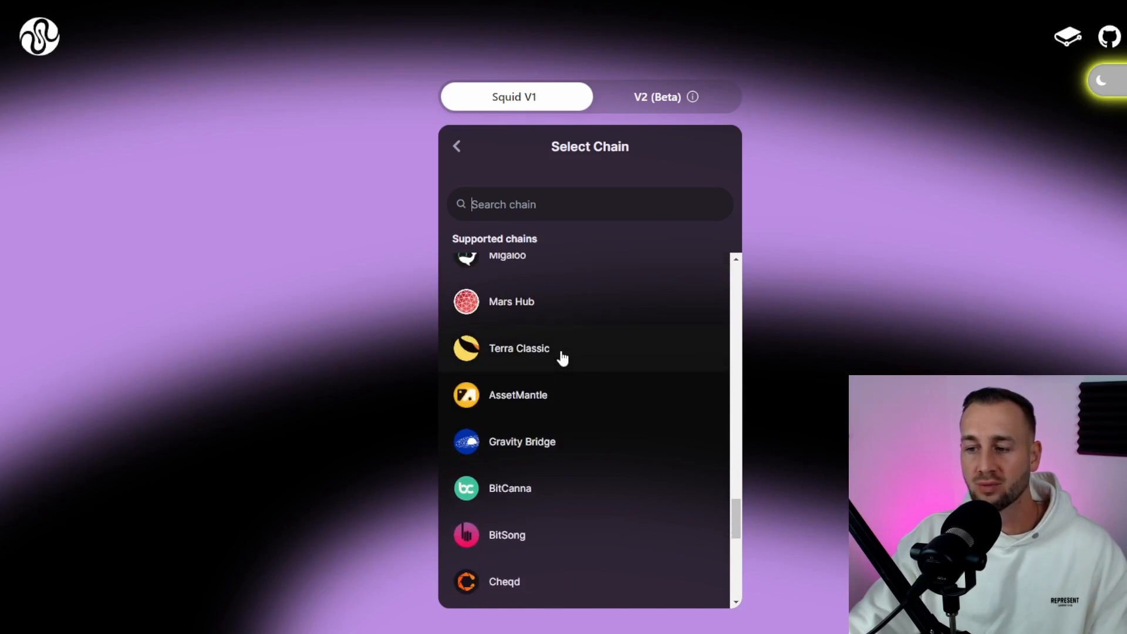
pyautogui.scroll(-3)
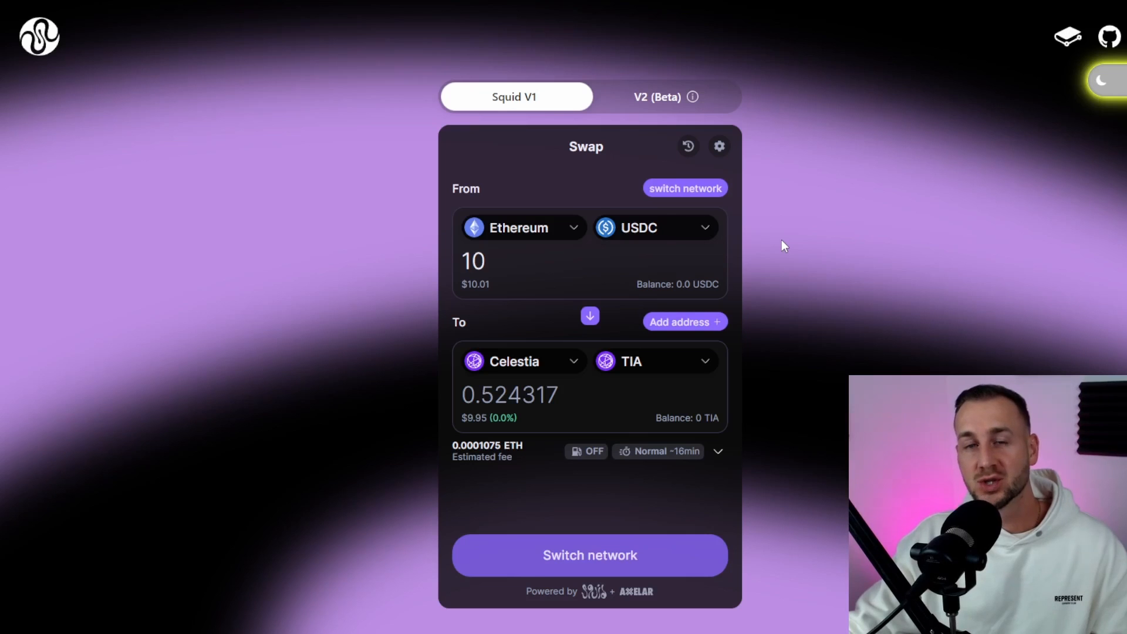
pyautogui.moveTo(737, 145)
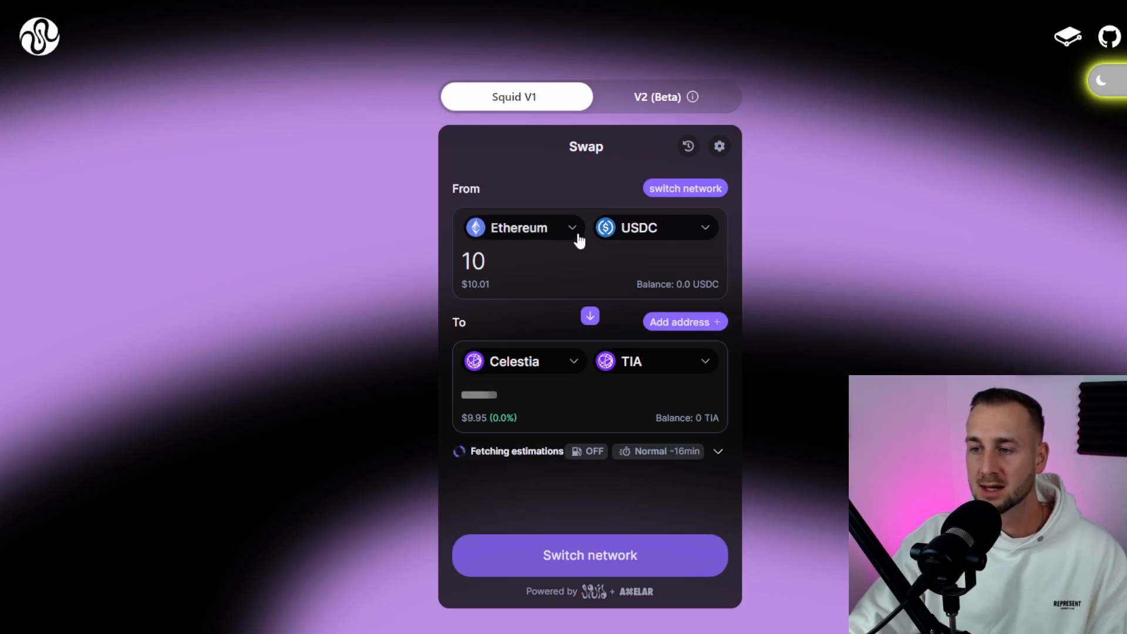
# Make Arbitrum the source chain instead of Ethereum and connect the Metamask wallet.
pyautogui.click(519, 227)
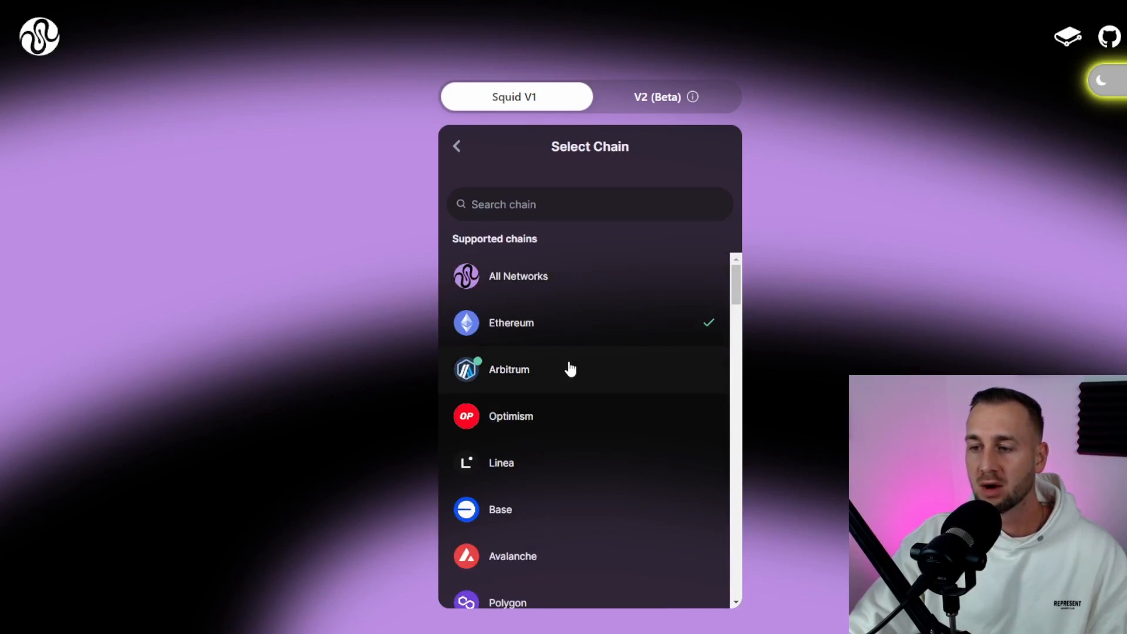
pyautogui.click(509, 369)
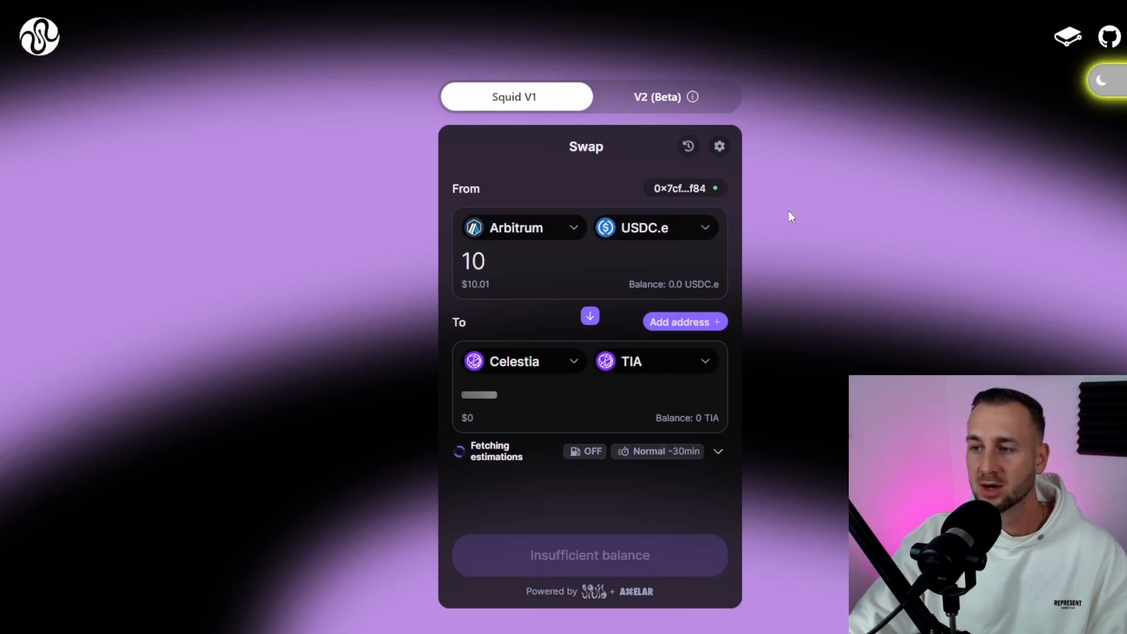
pyautogui.moveTo(684, 188)
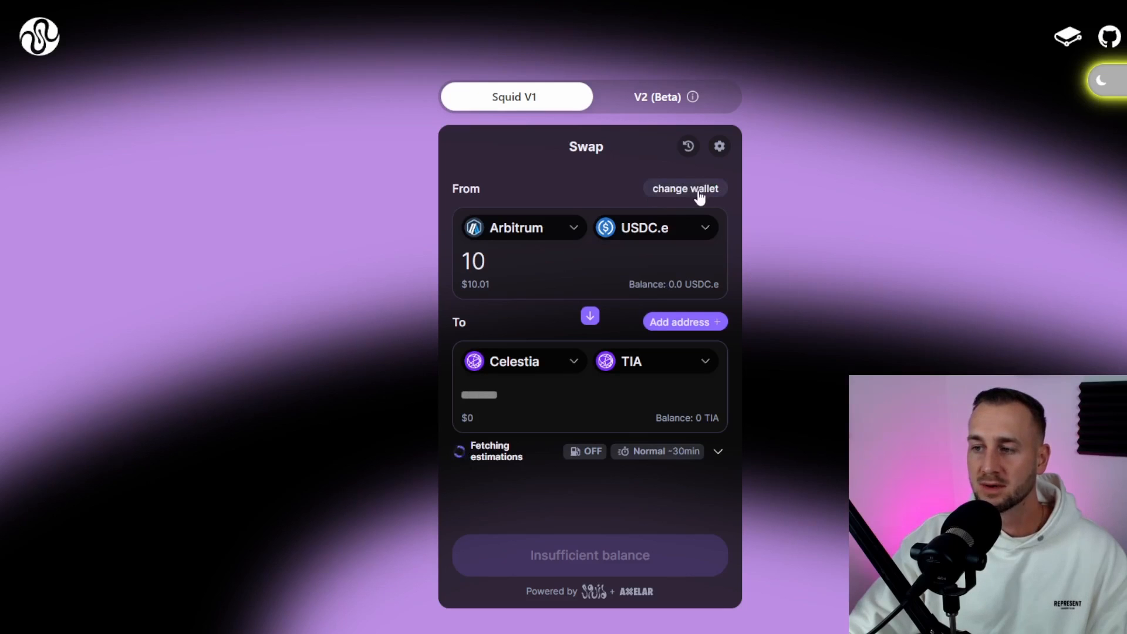
pyautogui.click(683, 188)
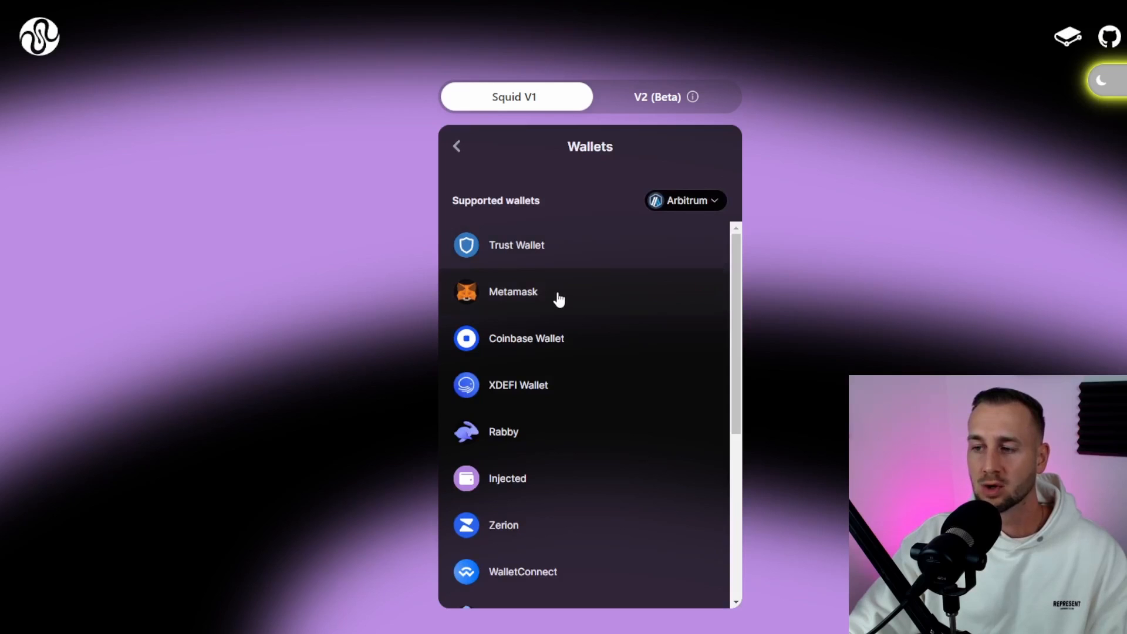
pyautogui.click(513, 293)
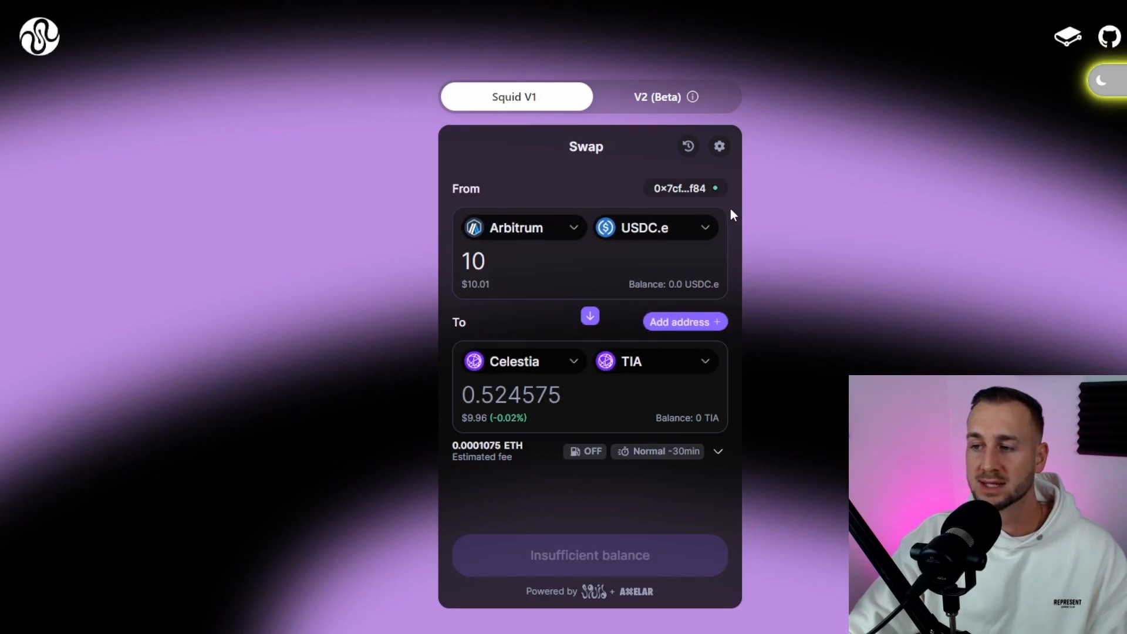
pyautogui.moveTo(742, 195)
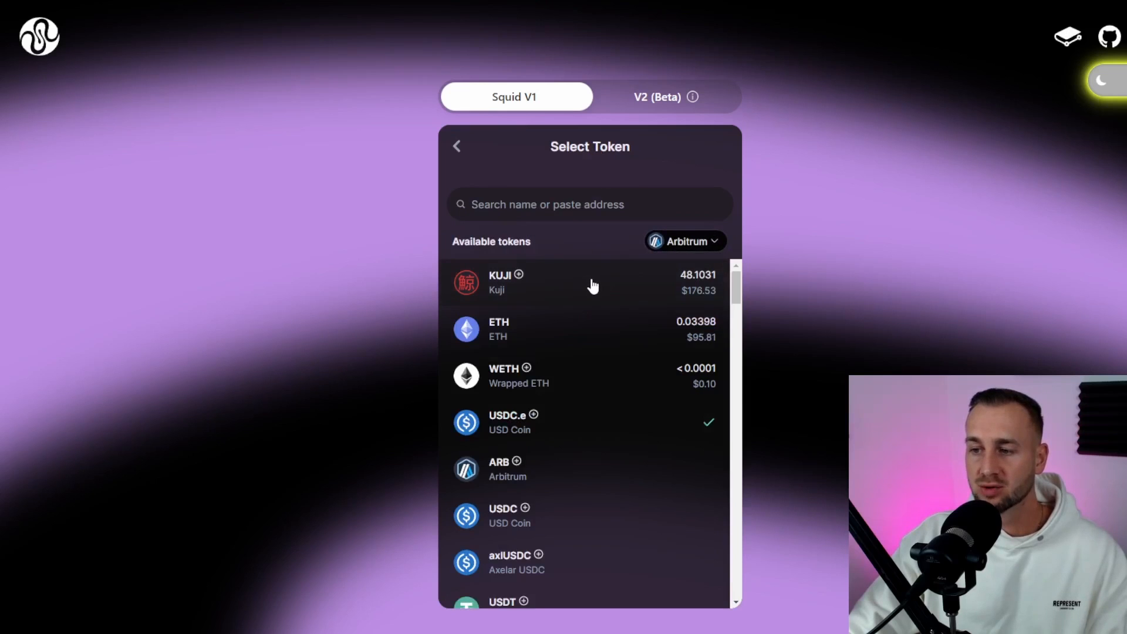
# Choose KUJI on Arbitrum as the token to send, replacing USDC.e.
pyautogui.click(498, 281)
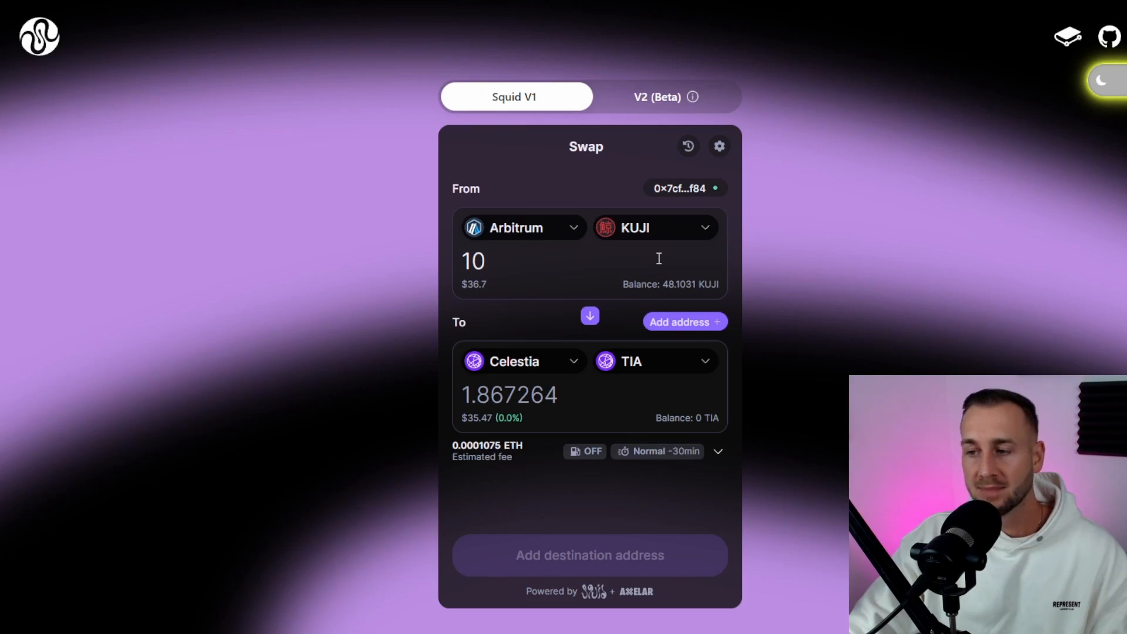
pyautogui.click(522, 227)
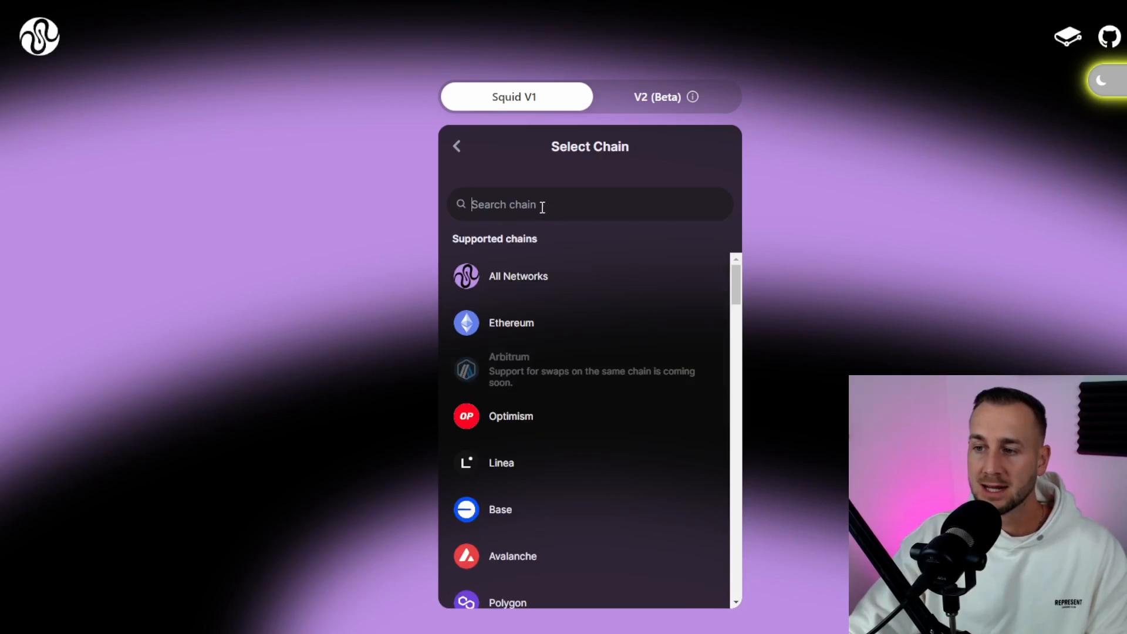
# Search 'ku' and make Kujira the destination chain for the 10 KUJI.
pyautogui.write('ku')
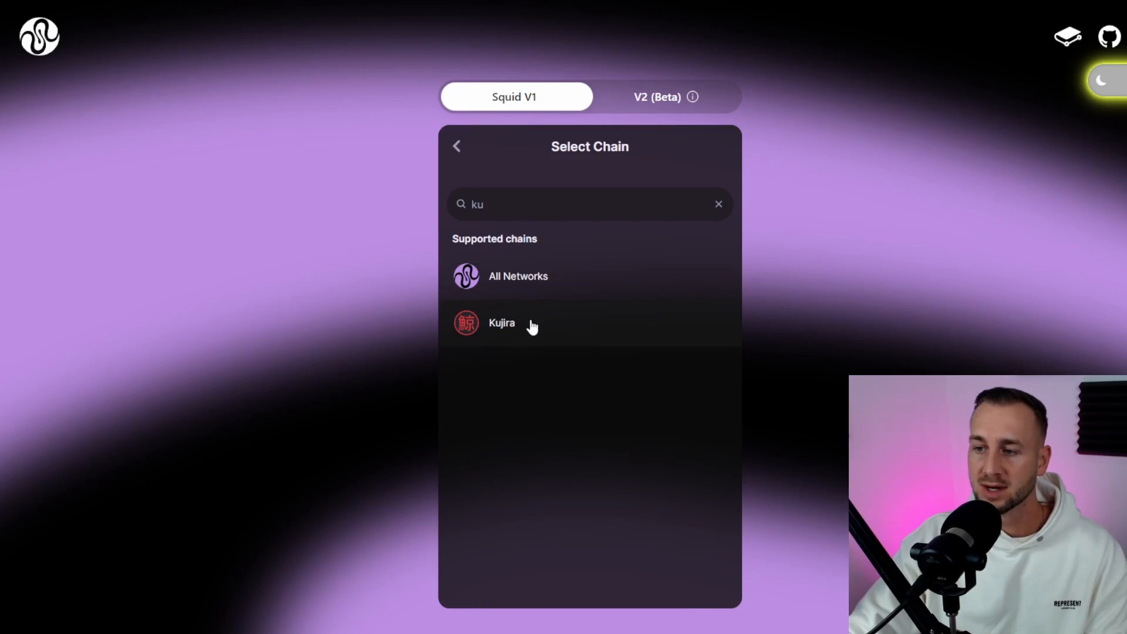
pyautogui.click(501, 323)
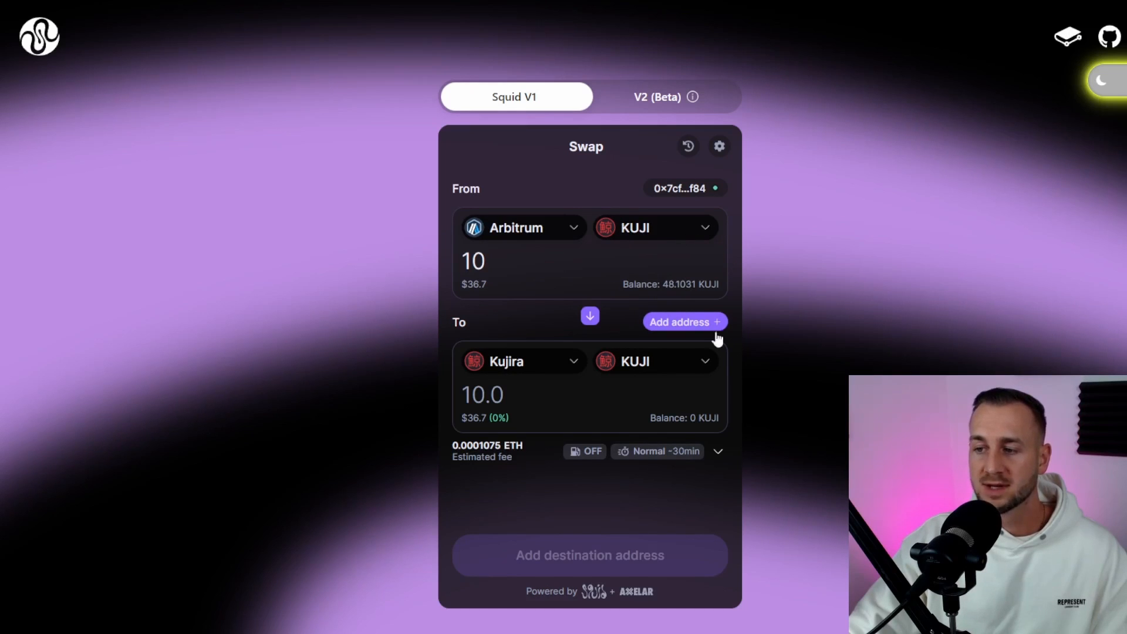
pyautogui.moveTo(661, 364)
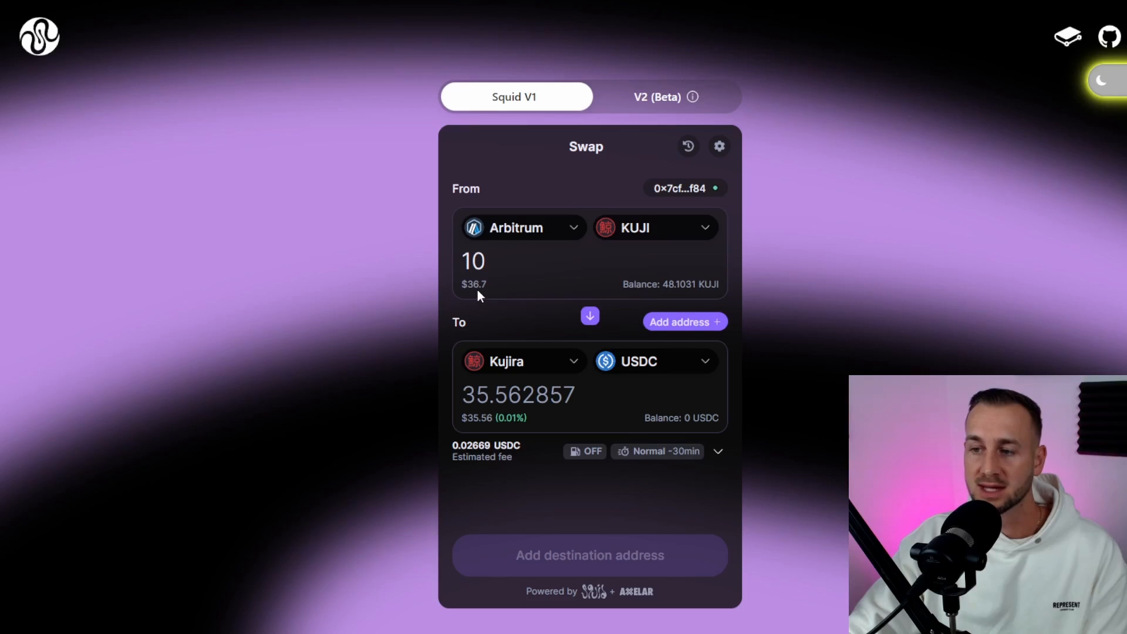
pyautogui.moveTo(665, 331)
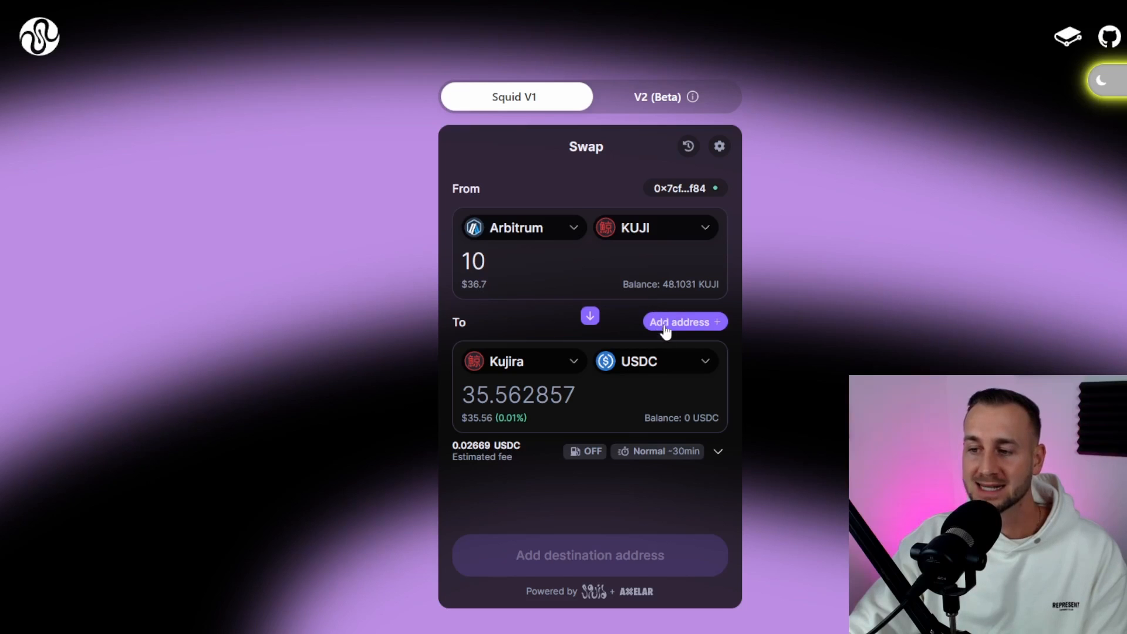
pyautogui.moveTo(561, 363)
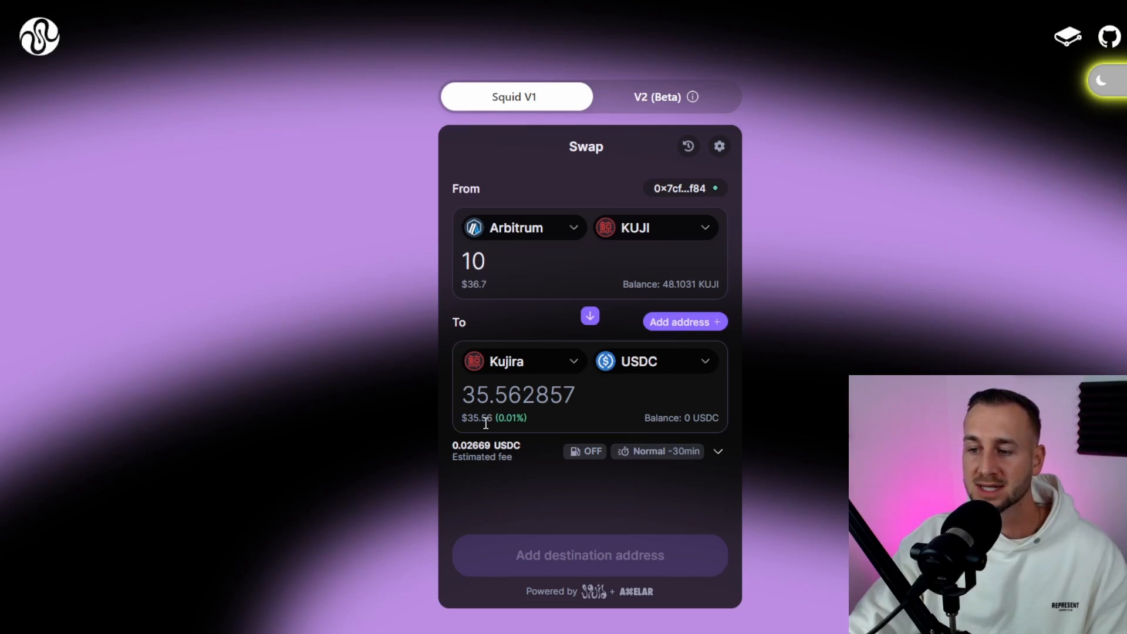
pyautogui.moveTo(500, 295)
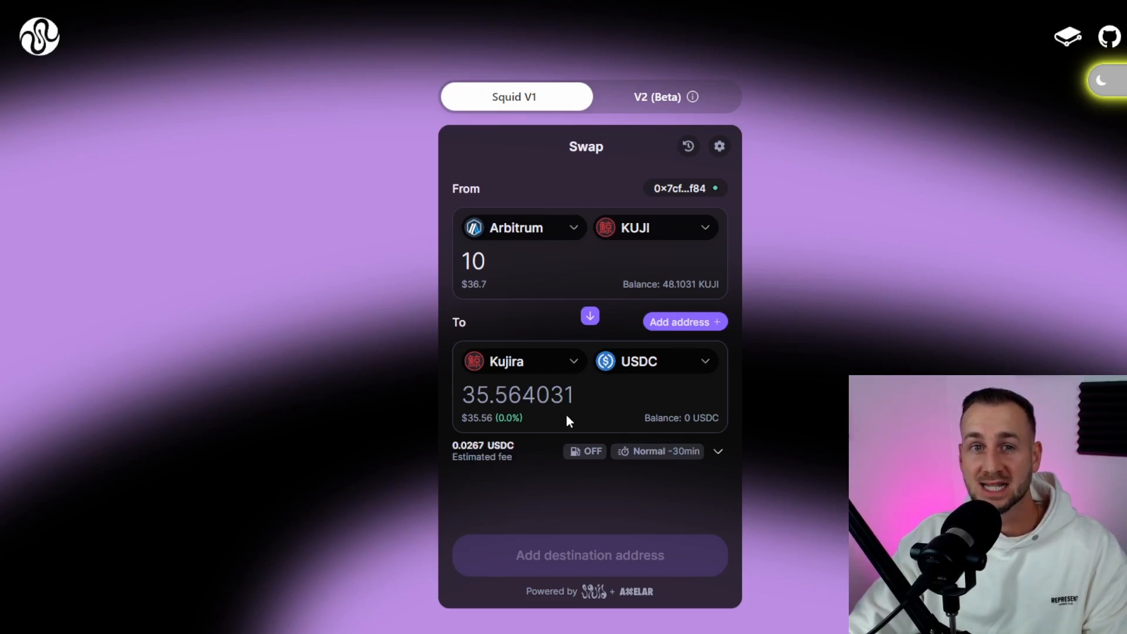
pyautogui.moveTo(676, 353)
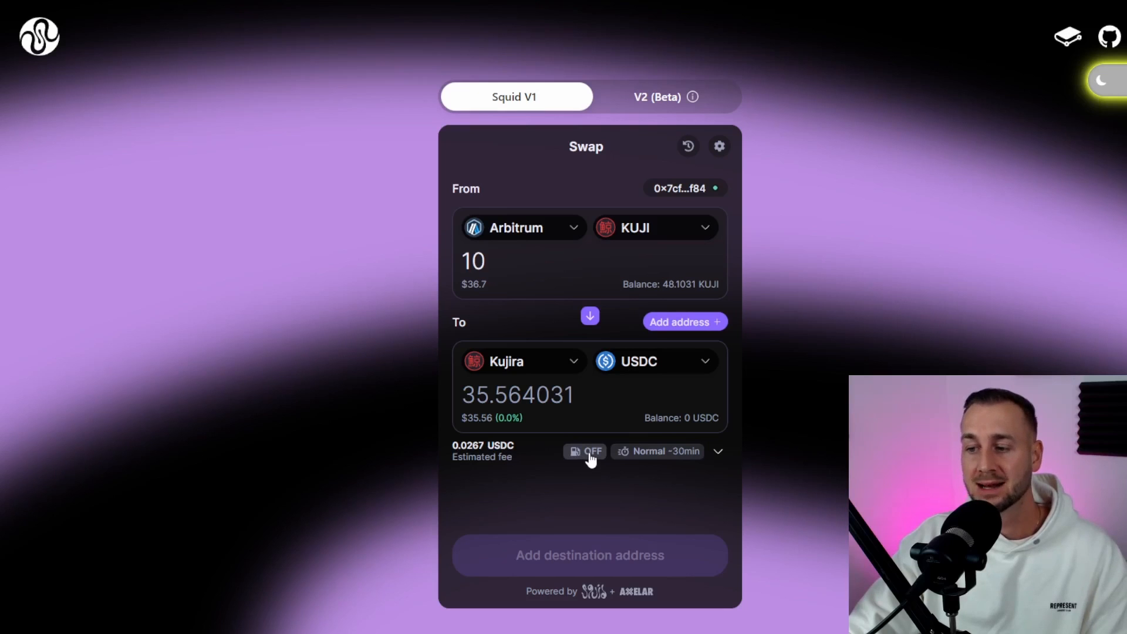
pyautogui.click(717, 451)
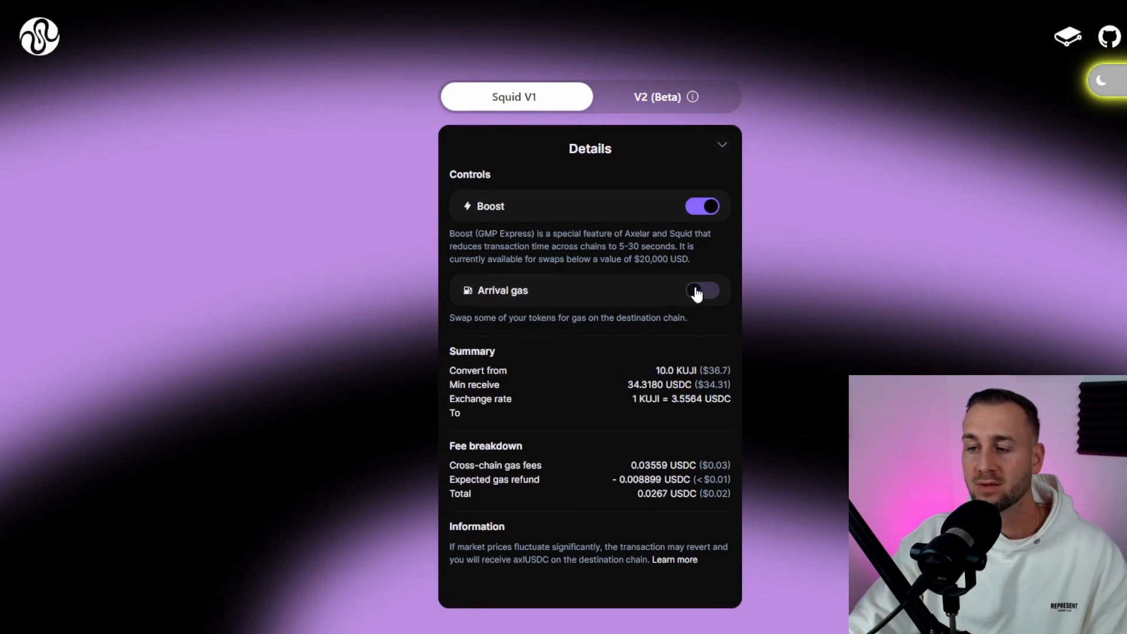
pyautogui.click(702, 290)
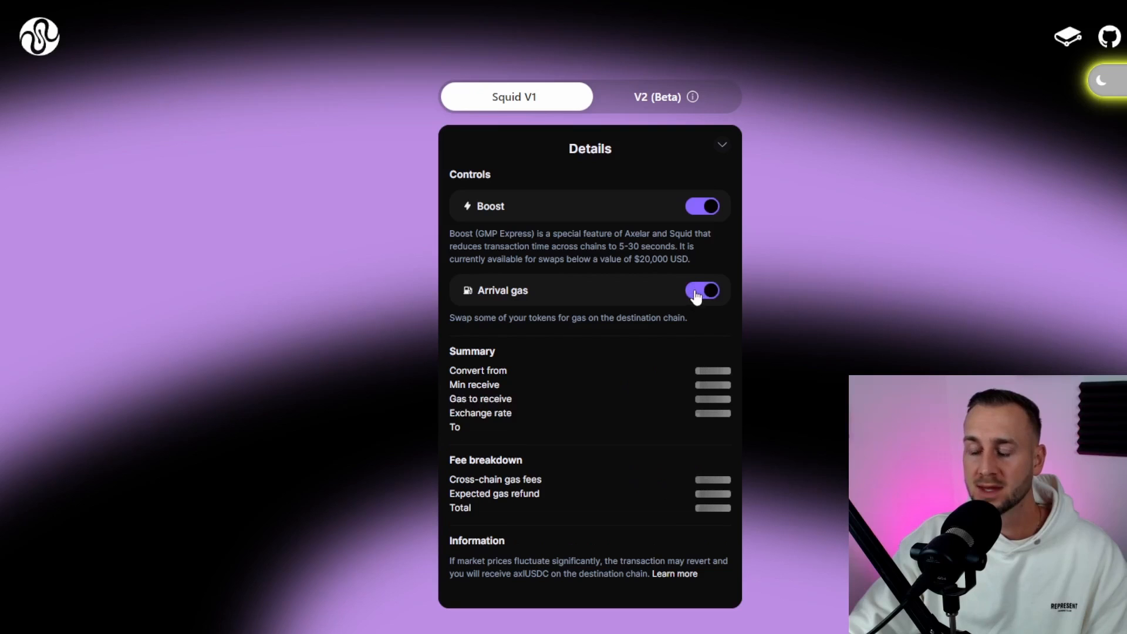
pyautogui.click(703, 290)
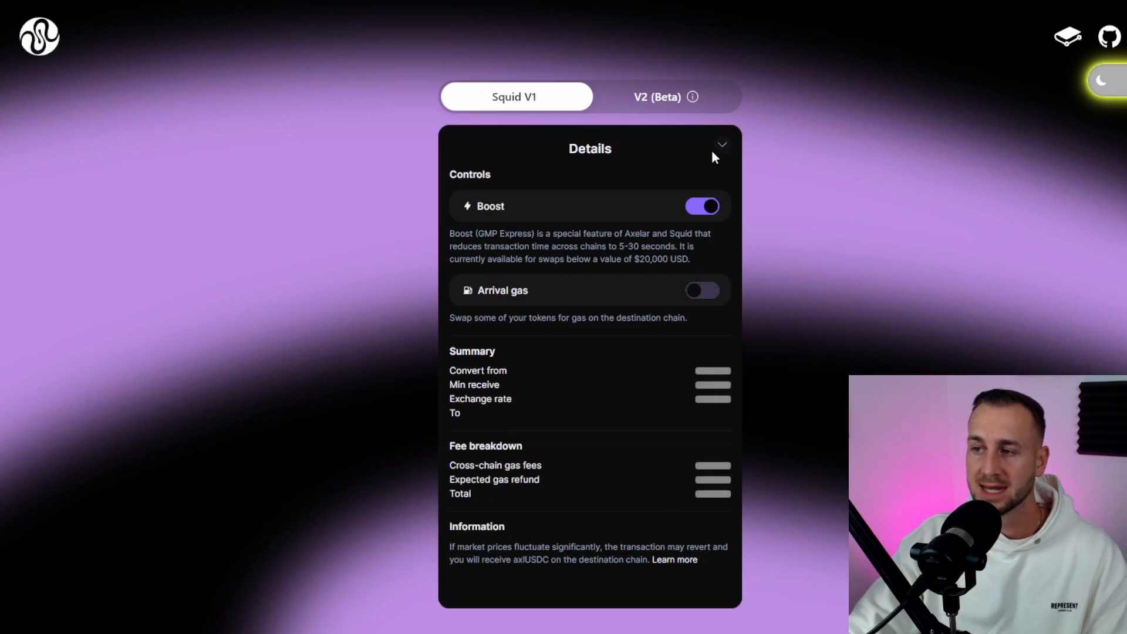
pyautogui.click(722, 144)
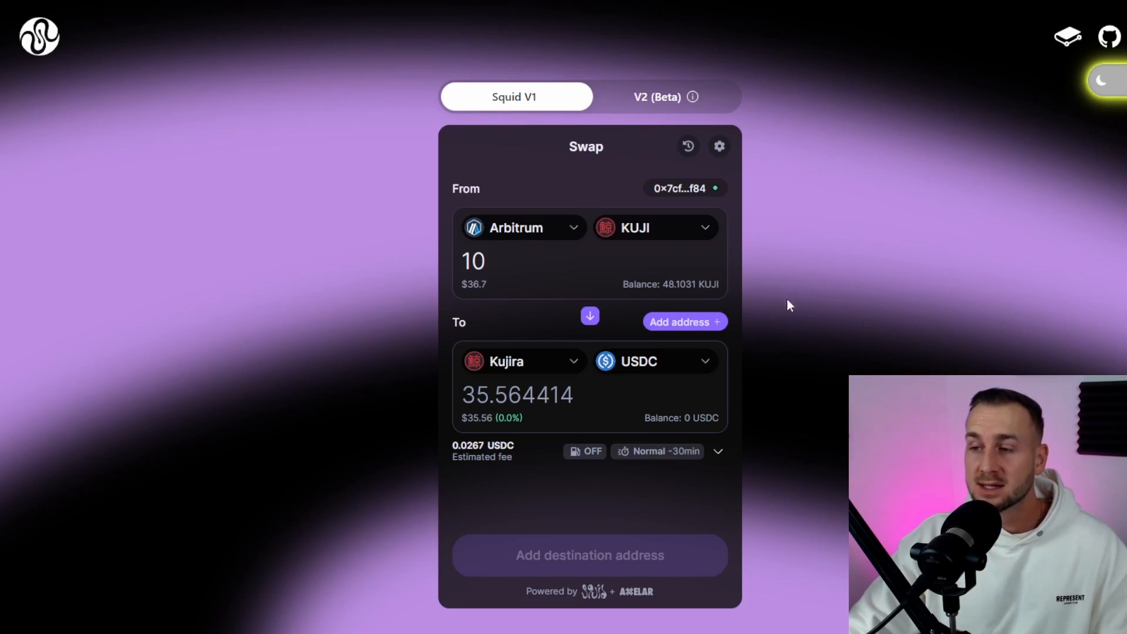
pyautogui.moveTo(767, 364)
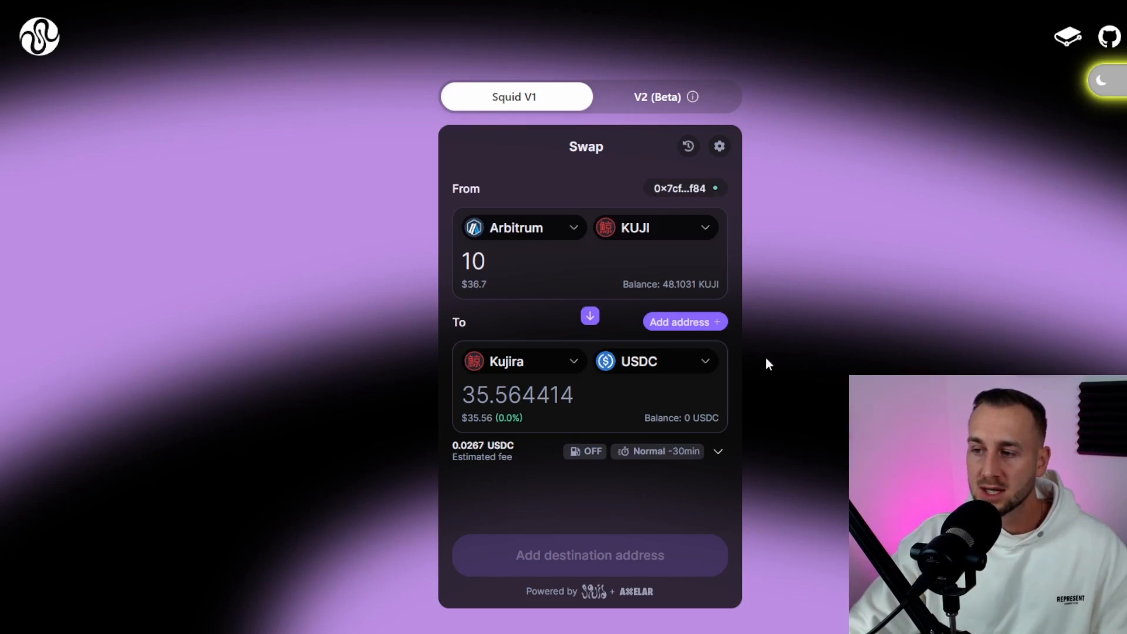
pyautogui.moveTo(684, 322)
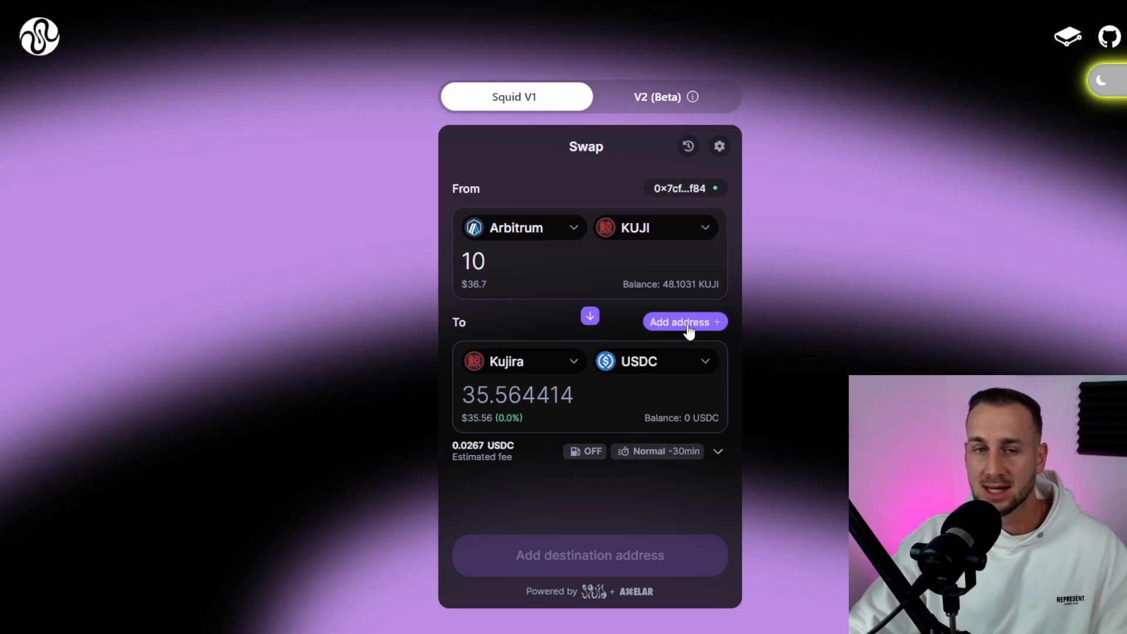
# Bring up the destination-address wallet list for receiving USDC on Kujira.
pyautogui.click(683, 322)
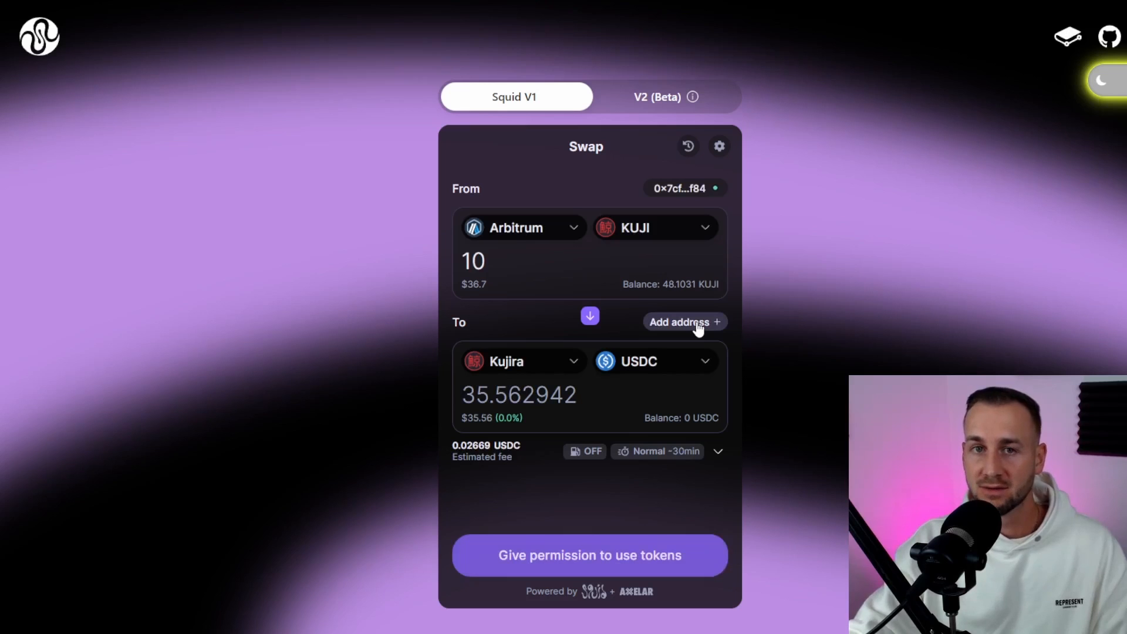
pyautogui.click(683, 322)
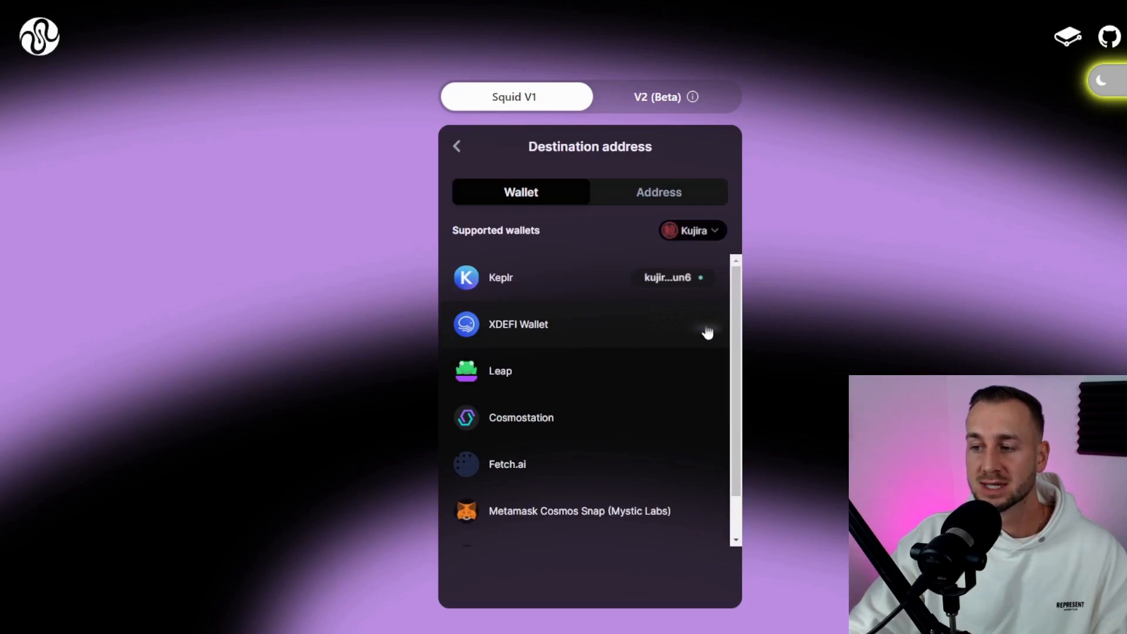
# Set the Keplr Kujira destination address and return to the swap quoting 35.562943 USDC.
pyautogui.click(657, 192)
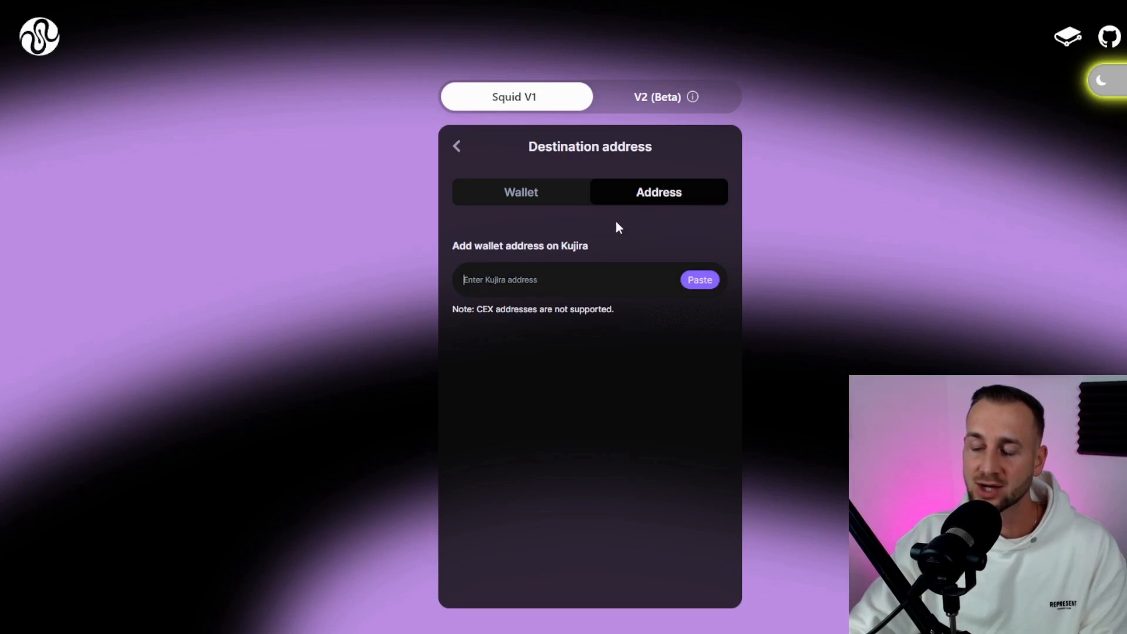
pyautogui.click(456, 146)
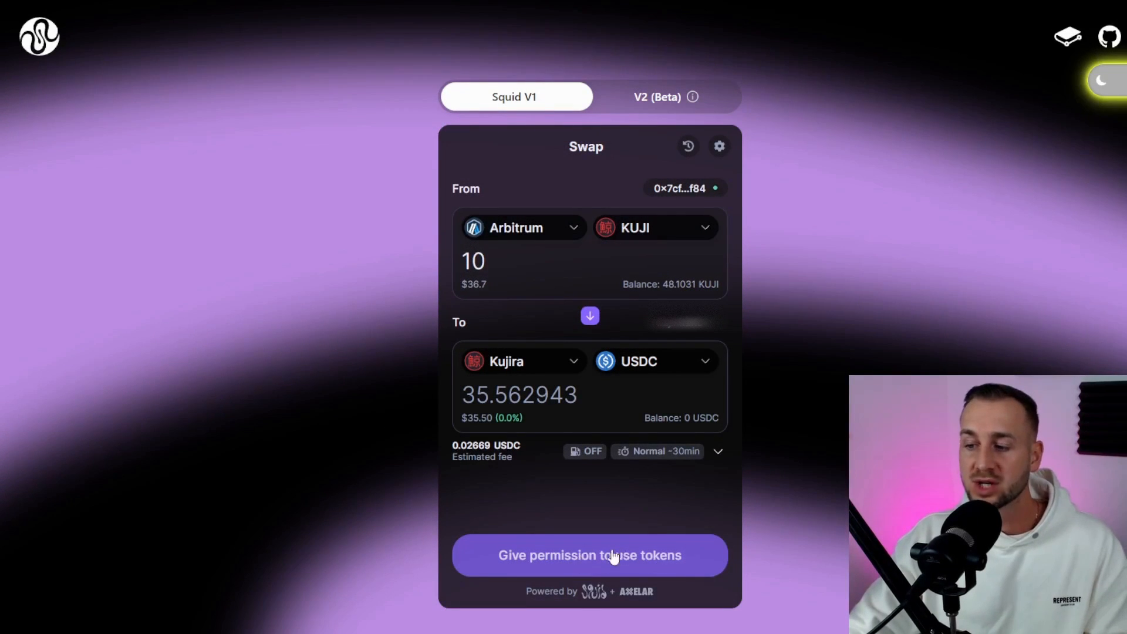
# Grant KUJI spending permission and submit the 10 KUJI to USDC swap.
pyautogui.click(589, 555)
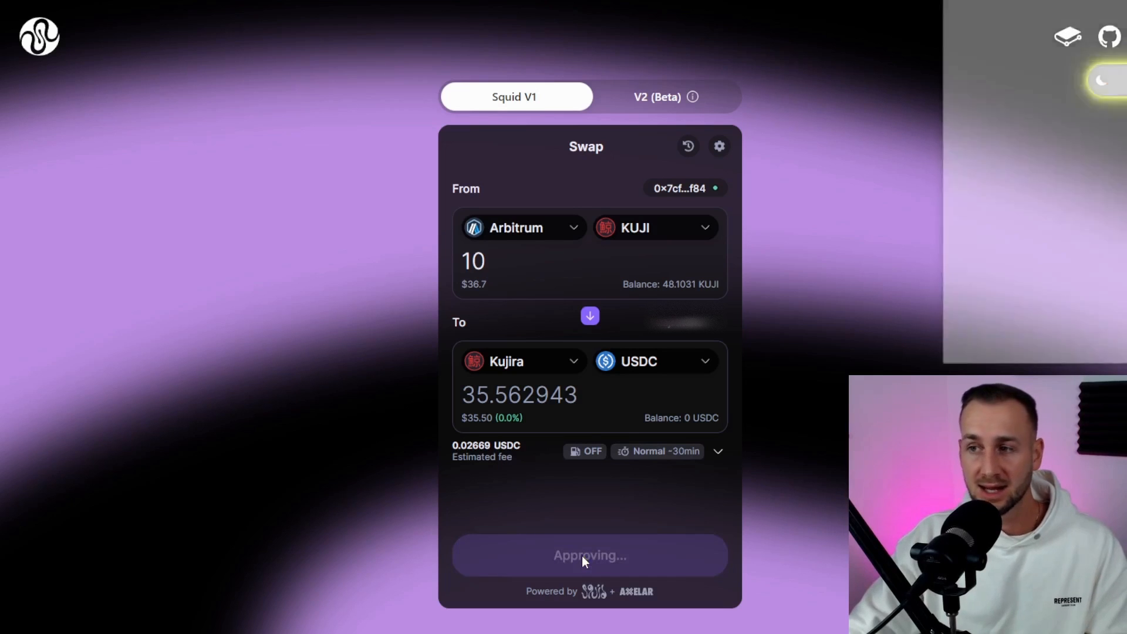
pyautogui.click(588, 555)
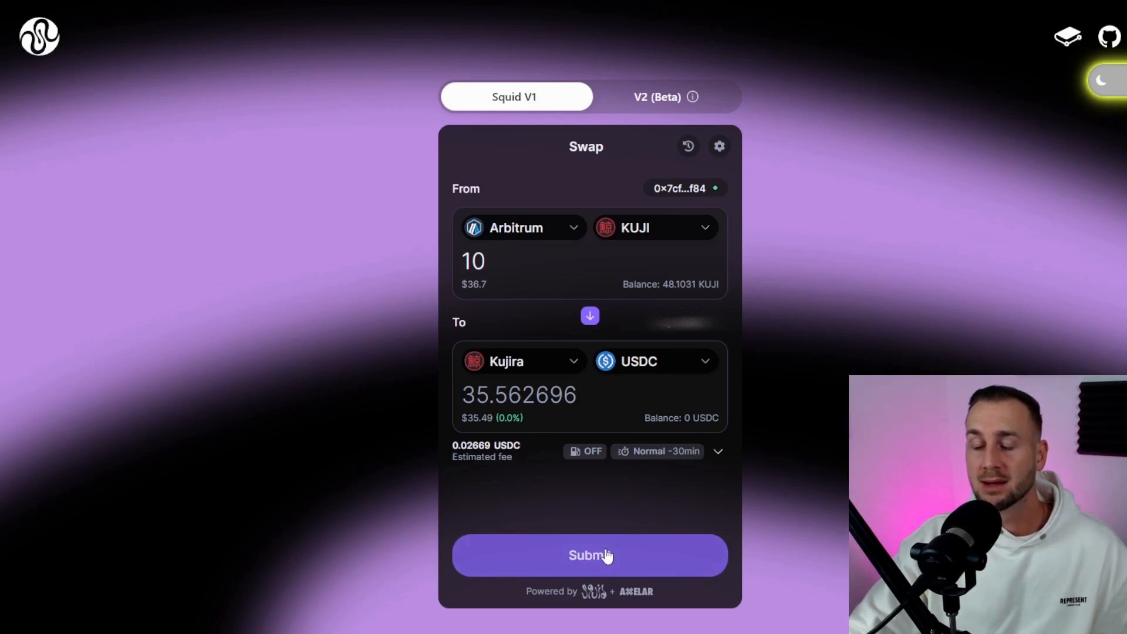
pyautogui.click(588, 555)
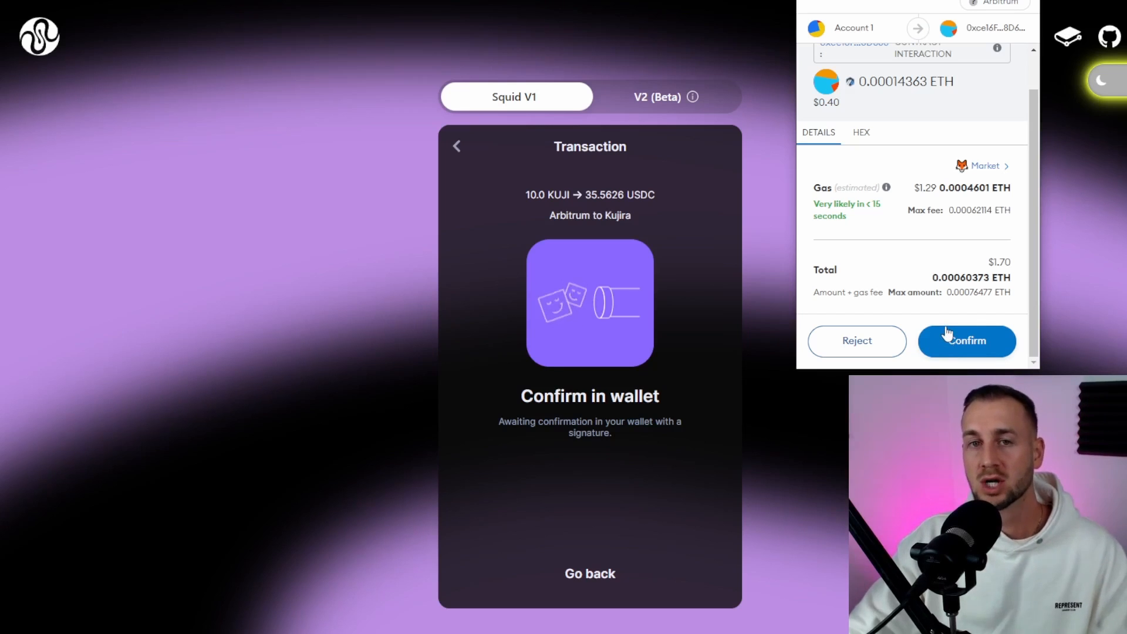
# Confirm the KUJI-to-USDC transaction in the wallet and leave the progress screen.
pyautogui.click(967, 340)
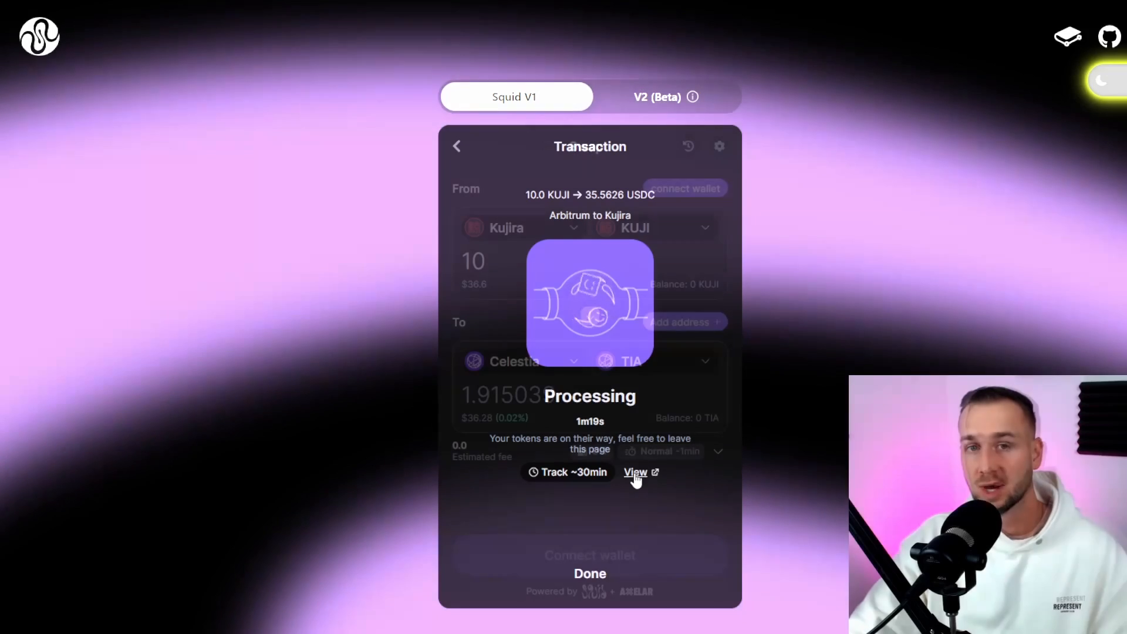
pyautogui.click(590, 574)
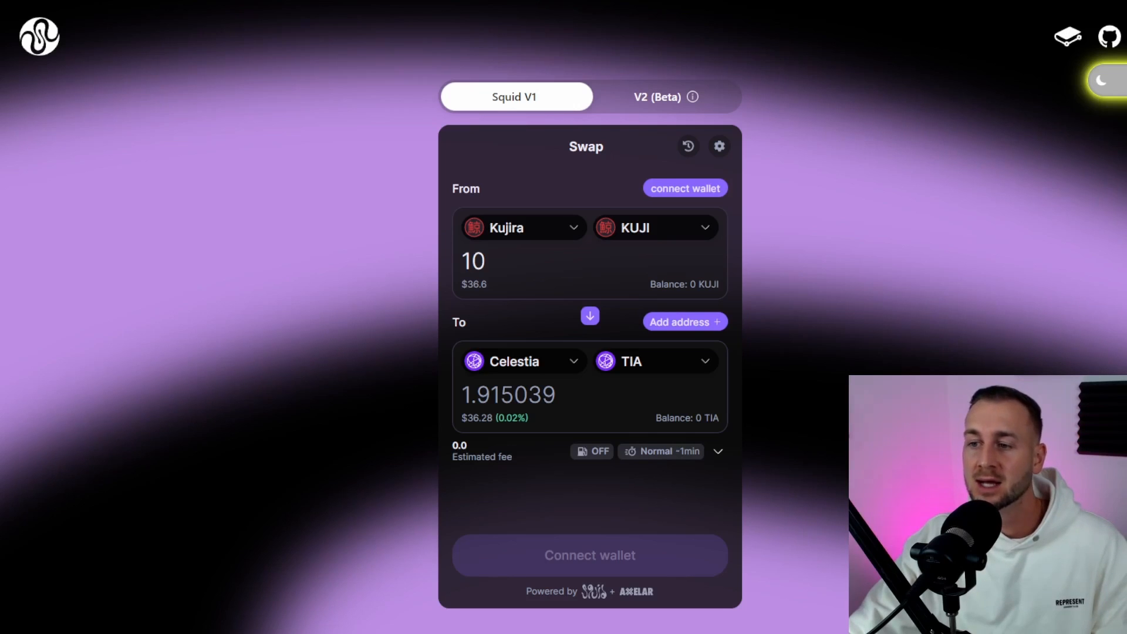
pyautogui.moveTo(830, 338)
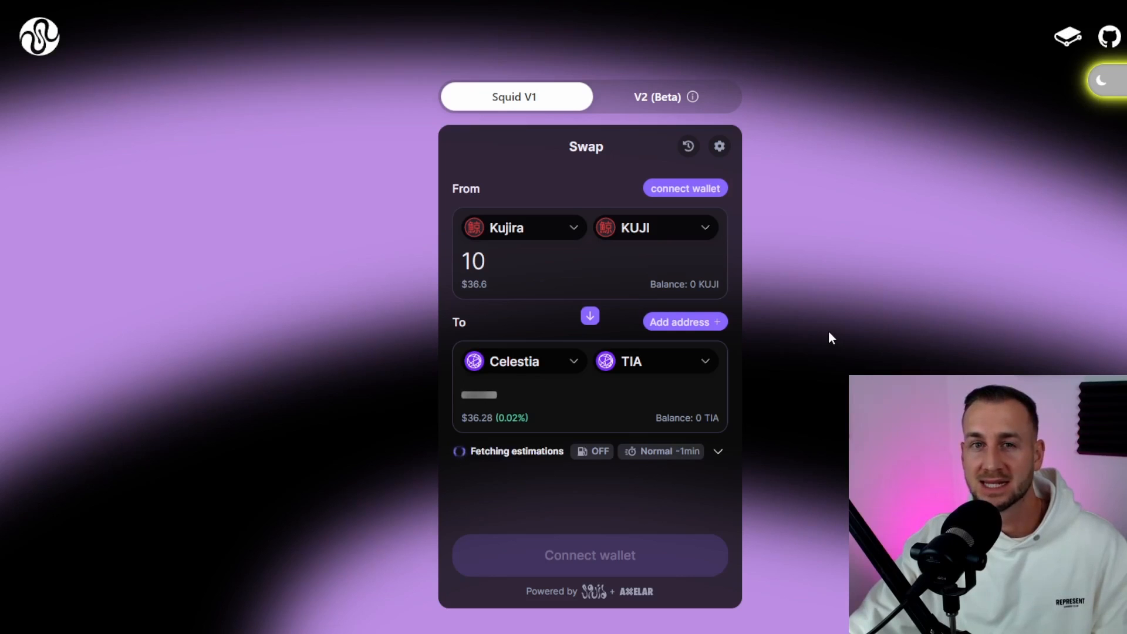
pyautogui.moveTo(769, 291)
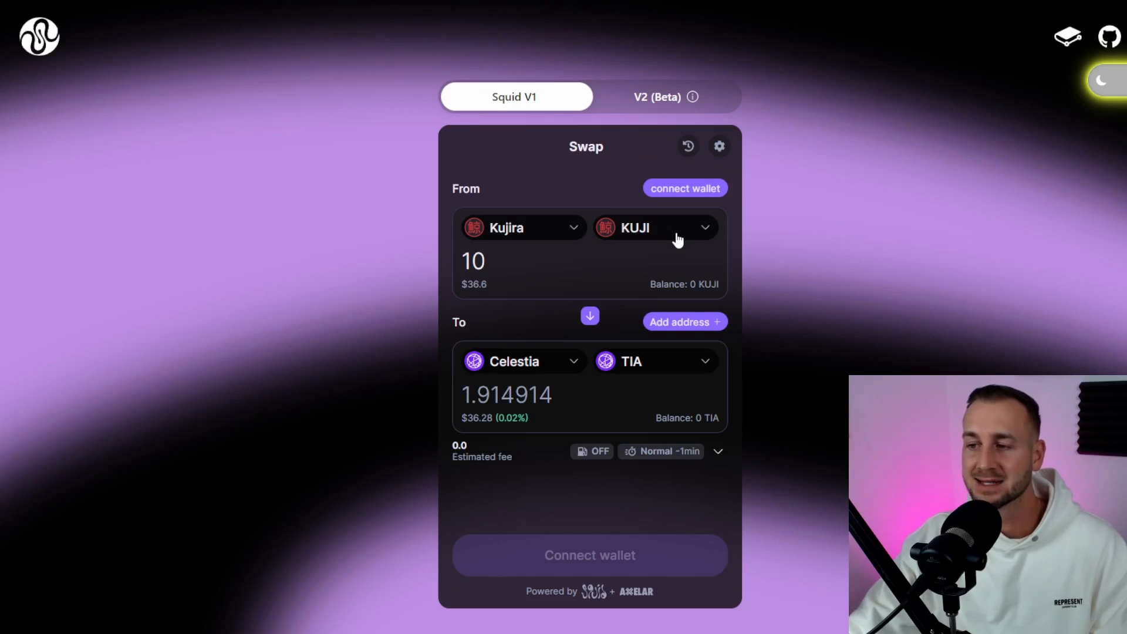
pyautogui.moveTo(654, 363)
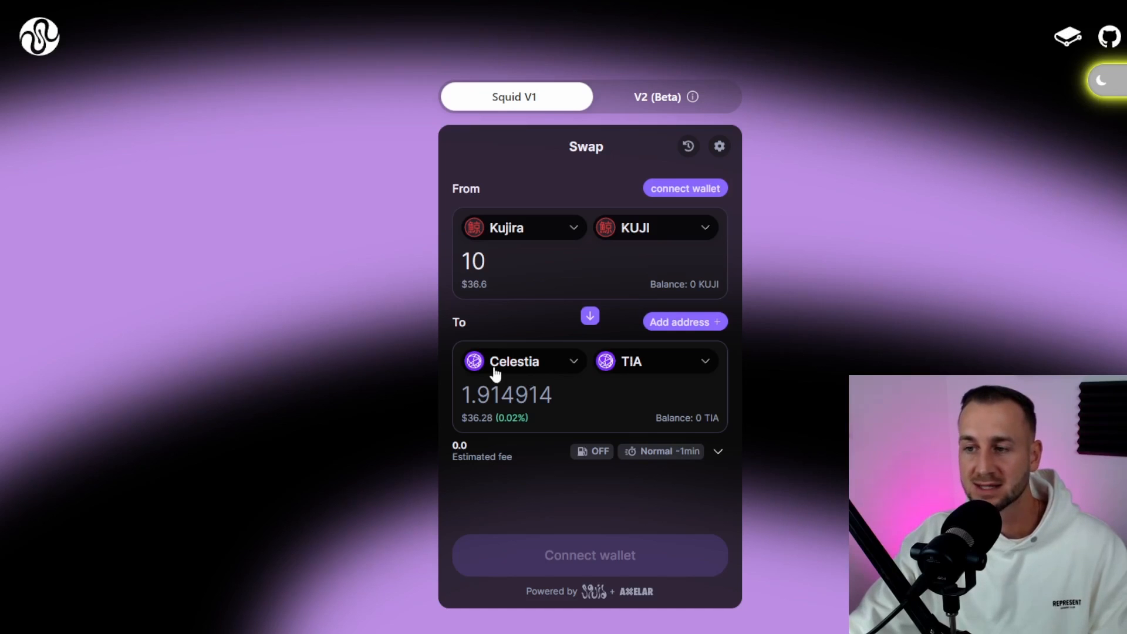
pyautogui.moveTo(683, 195)
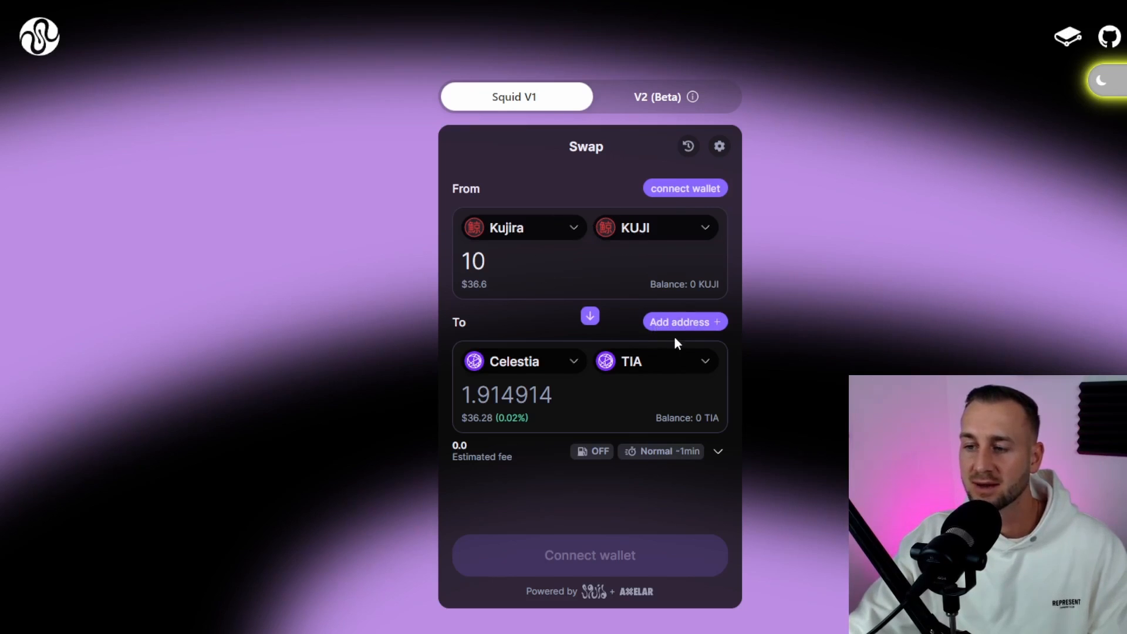
# Choose Keplr from the wallet list to connect for the Kujira KUJI to Celestia TIA swap.
pyautogui.click(683, 188)
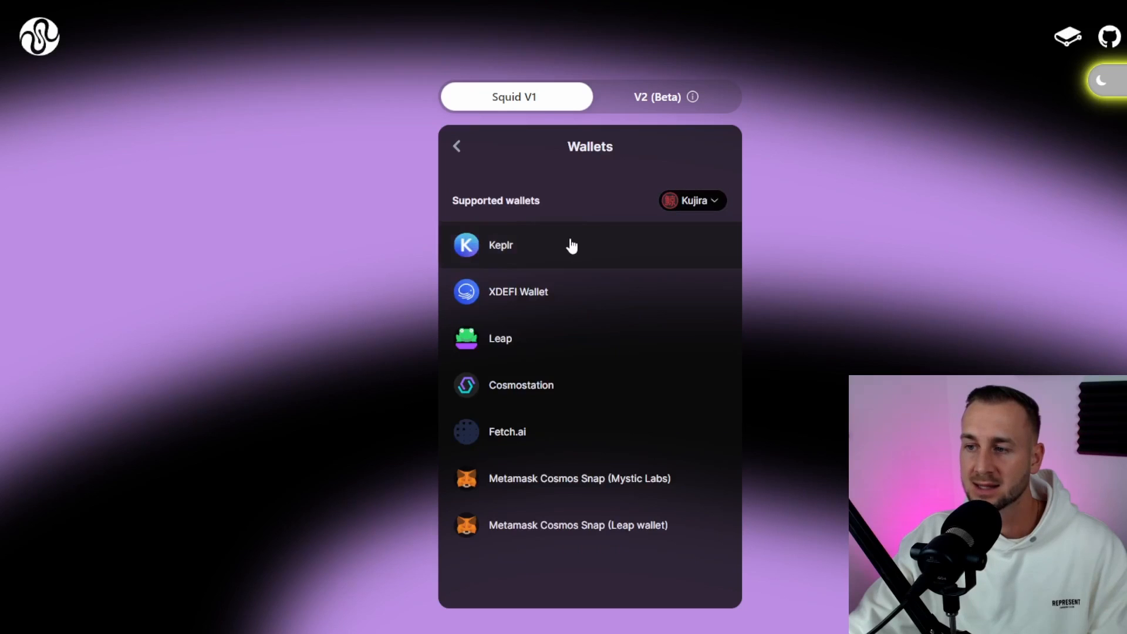
pyautogui.click(500, 245)
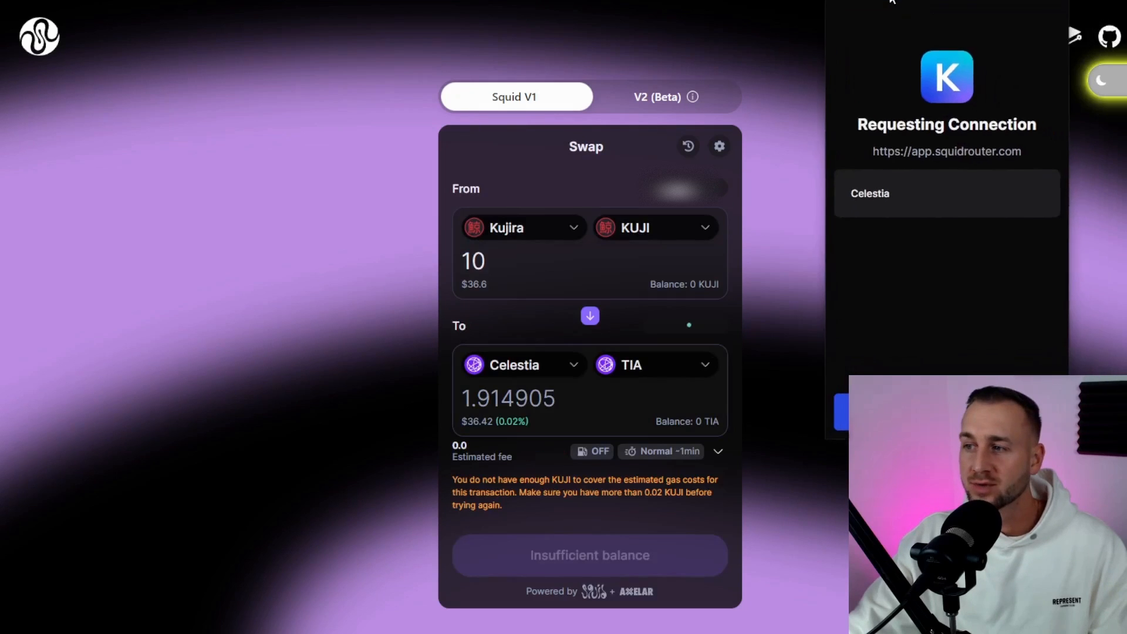